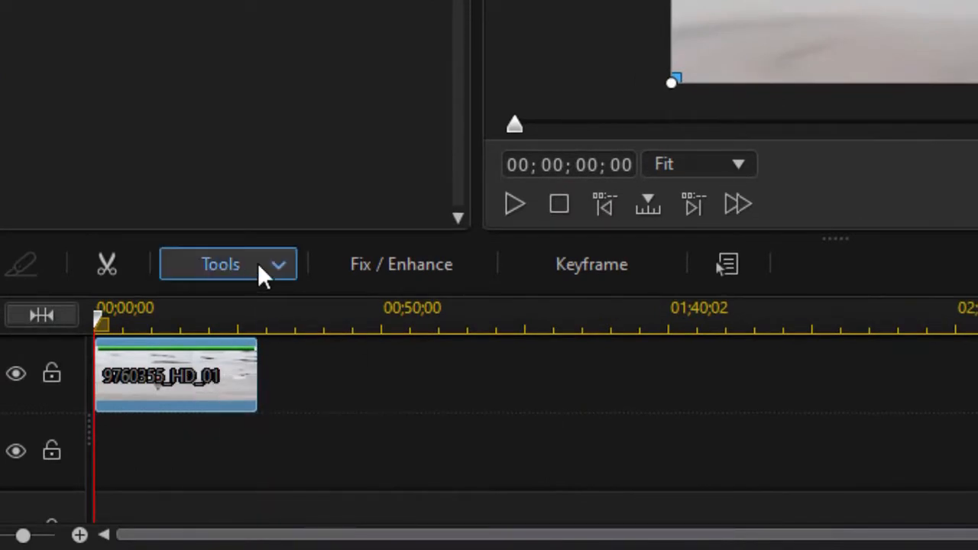
Step: Open the timeline's editing tools list for the selected bobber clip
click(220, 263)
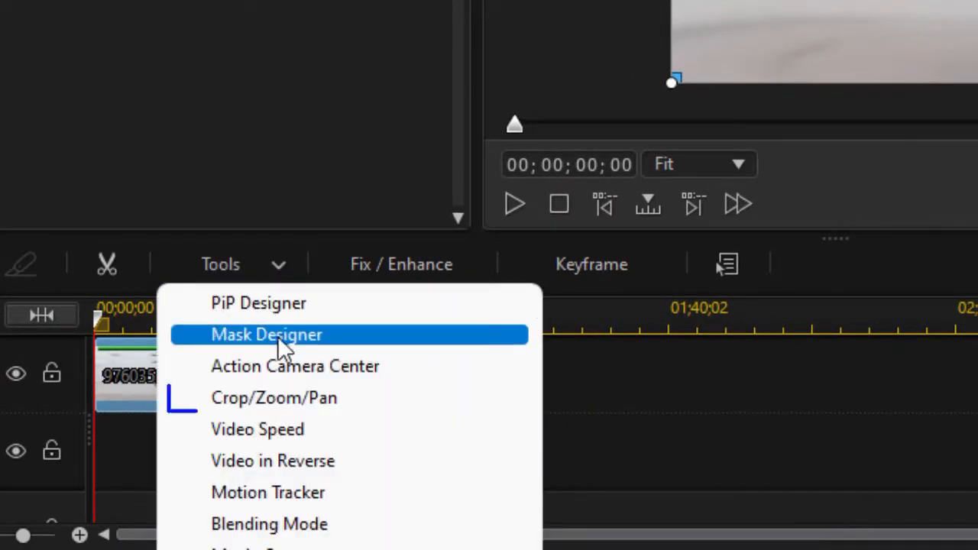
mouse_move(296, 412)
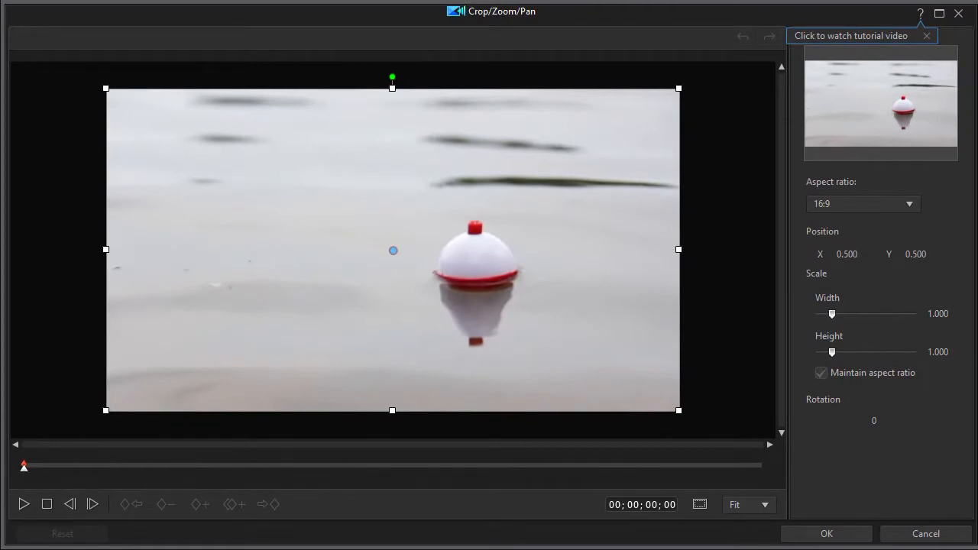
mouse_move(469, 275)
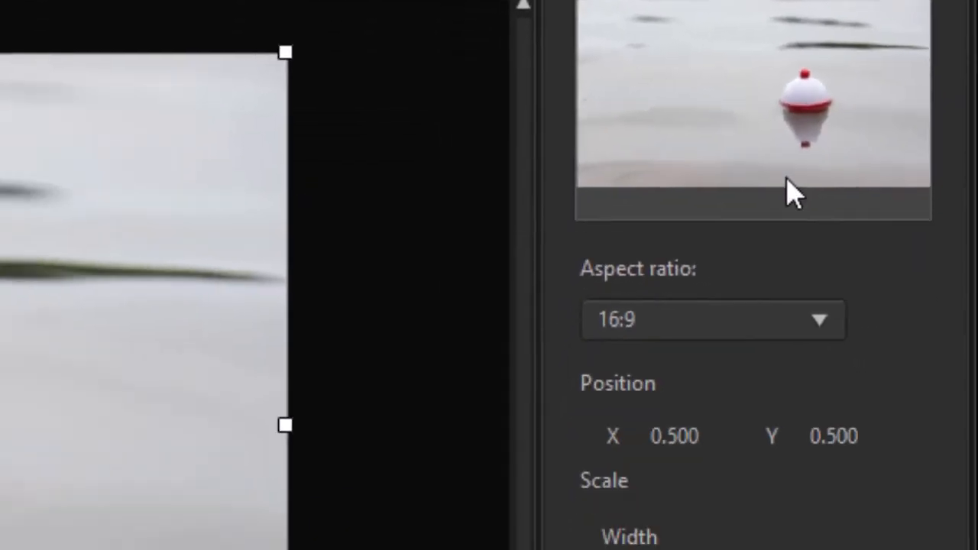
scroll(down, 3)
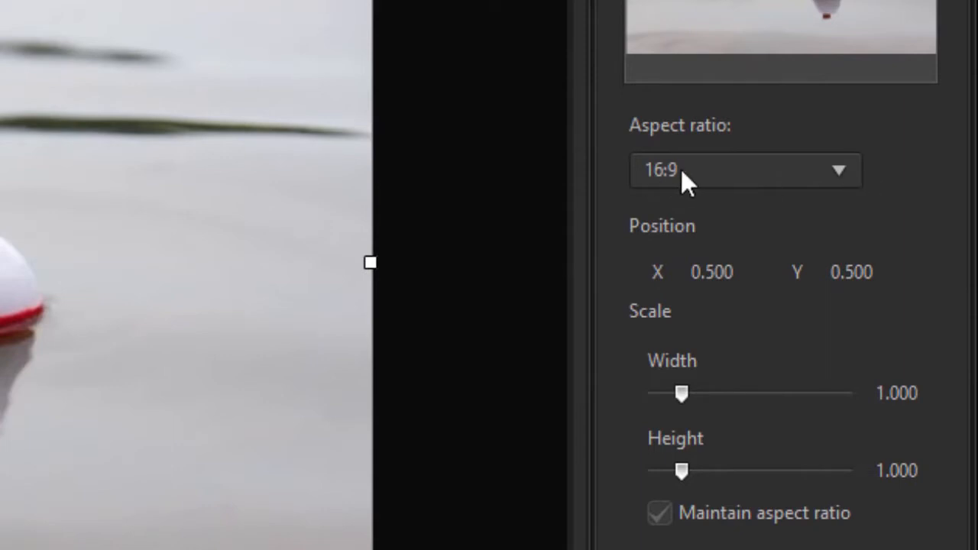
click(746, 169)
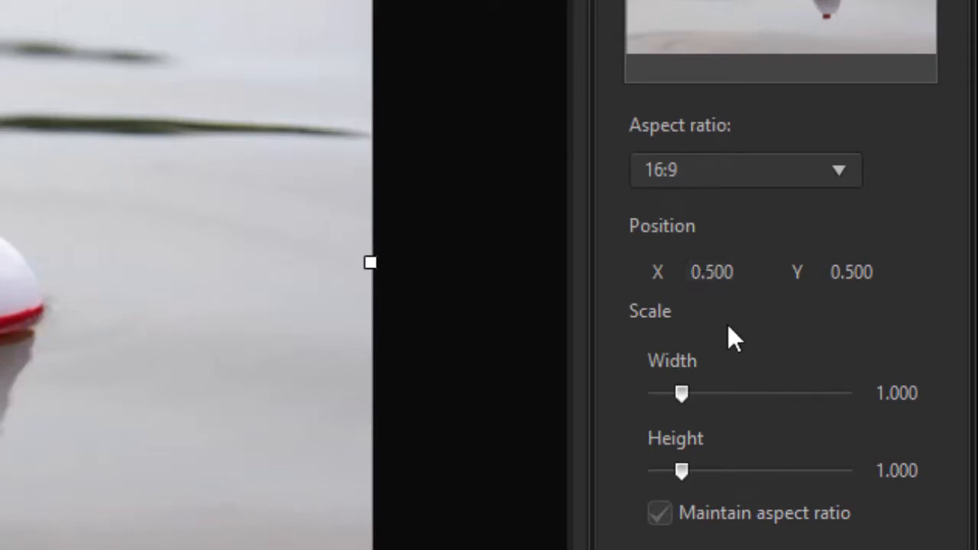
mouse_move(779, 287)
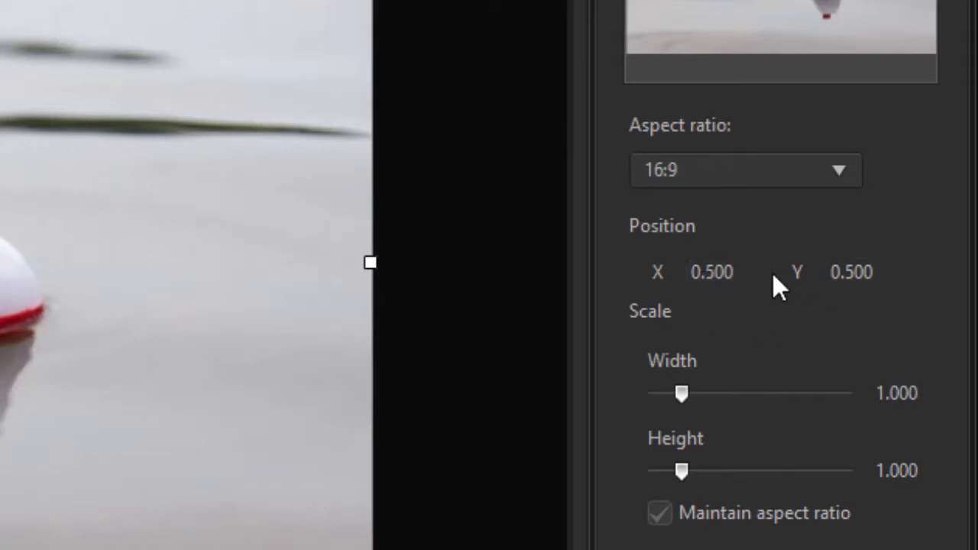
mouse_move(768, 412)
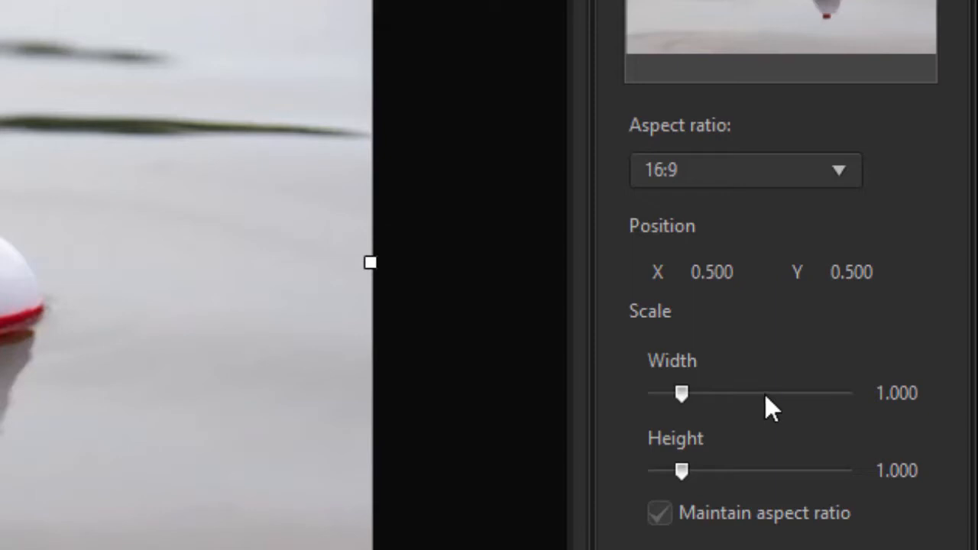
mouse_move(691, 523)
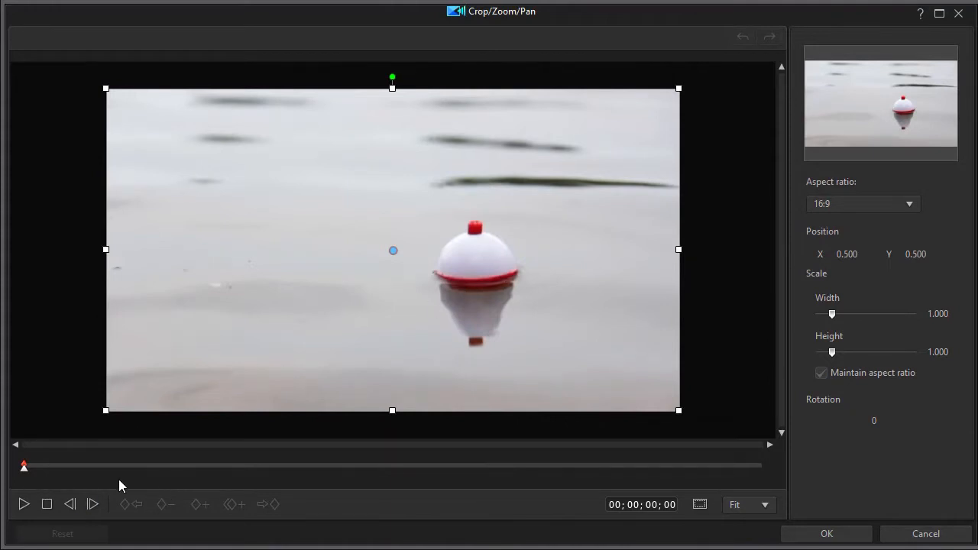
mouse_move(105, 474)
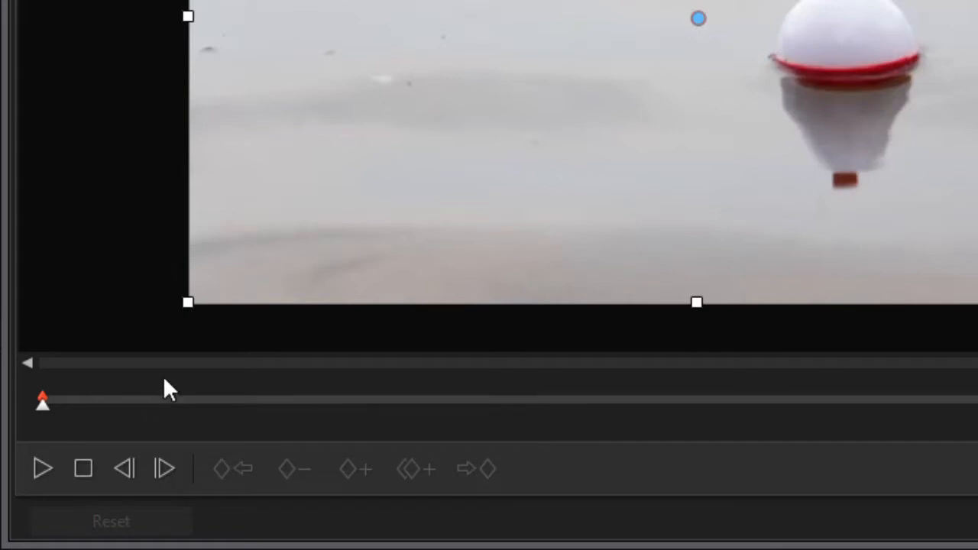
mouse_move(413, 390)
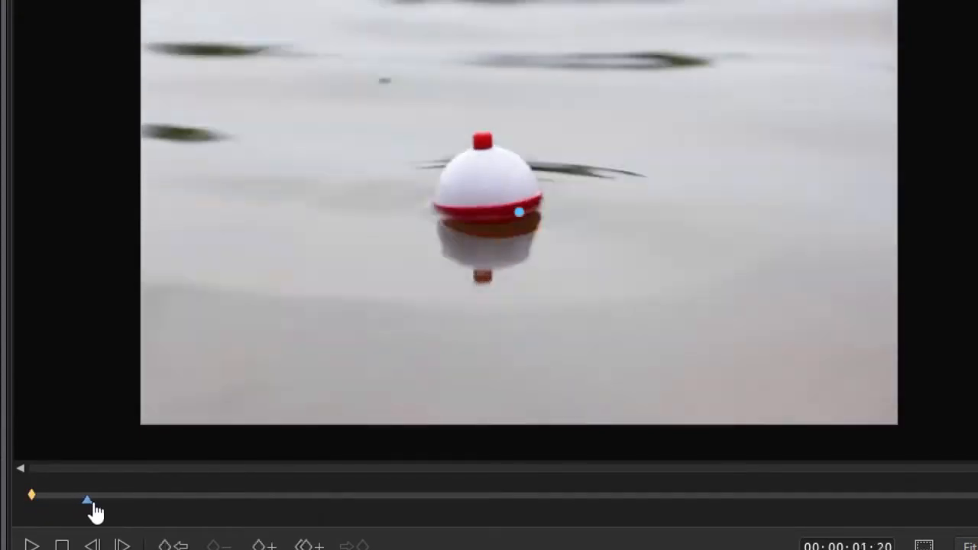
Step: Add crop keyframes at later points in the clip, scrubbing on to 00;00;05;00 as the bobber sinks
drag(89, 500, 122, 500)
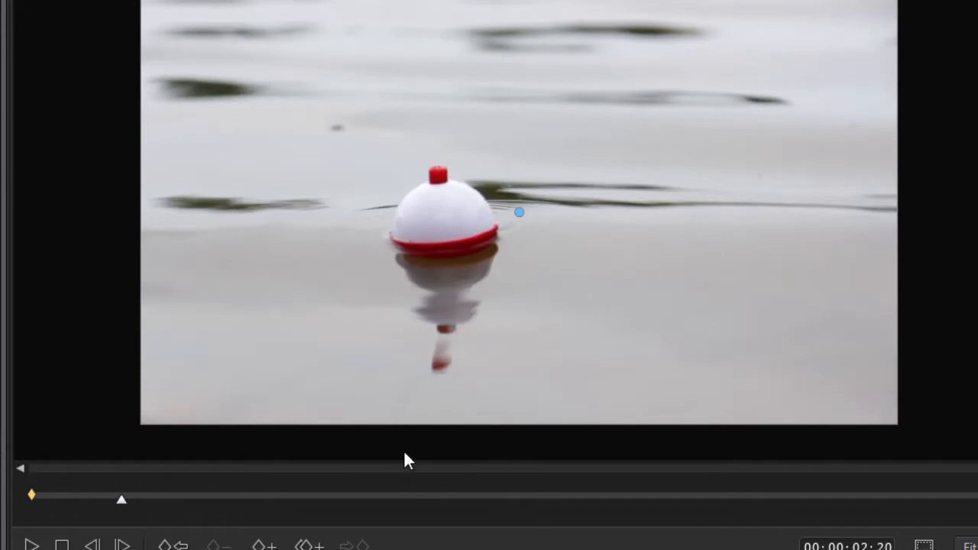
mouse_move(520, 232)
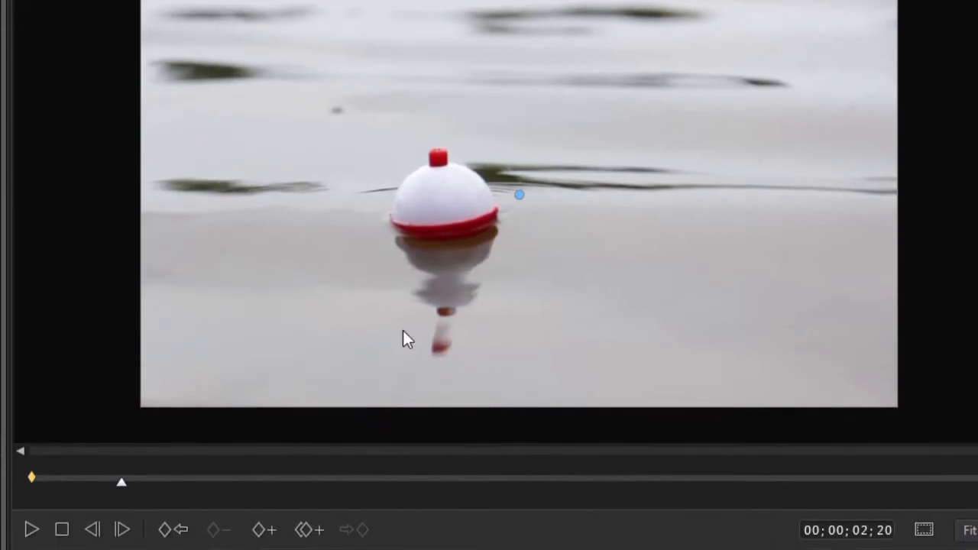
click(262, 517)
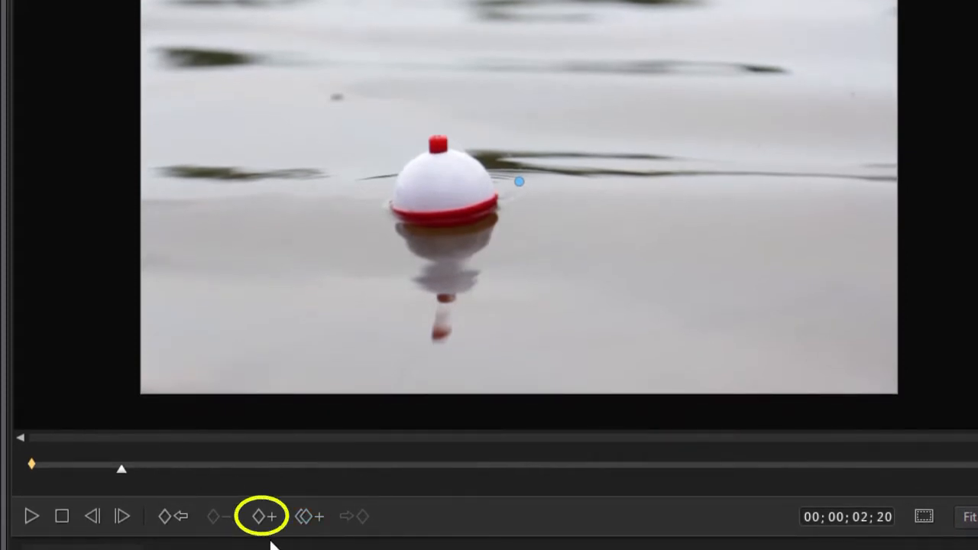
mouse_move(262, 517)
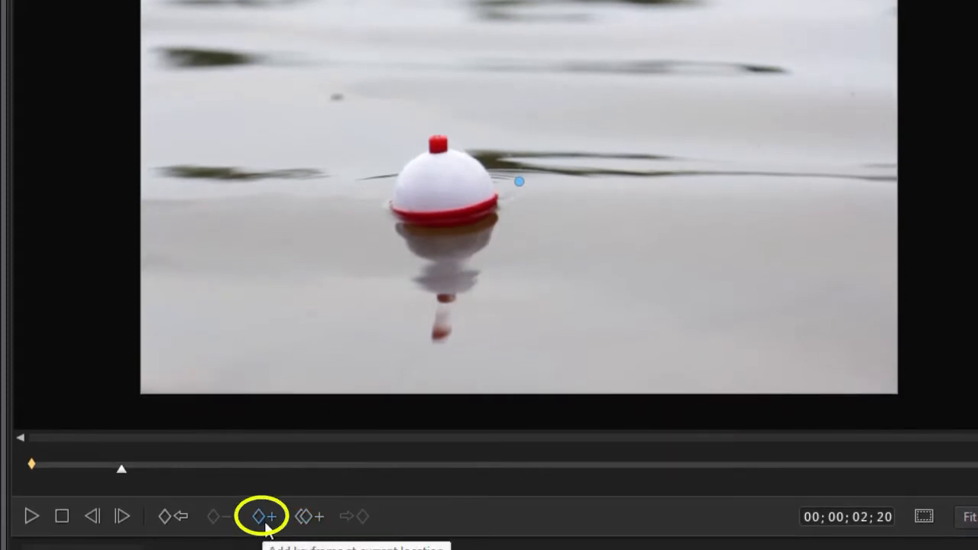
click(263, 517)
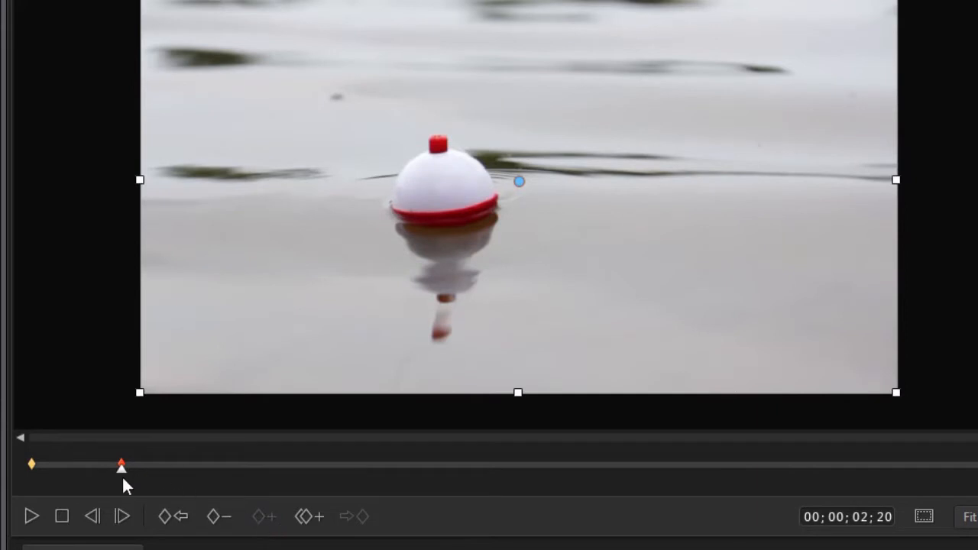
mouse_move(128, 483)
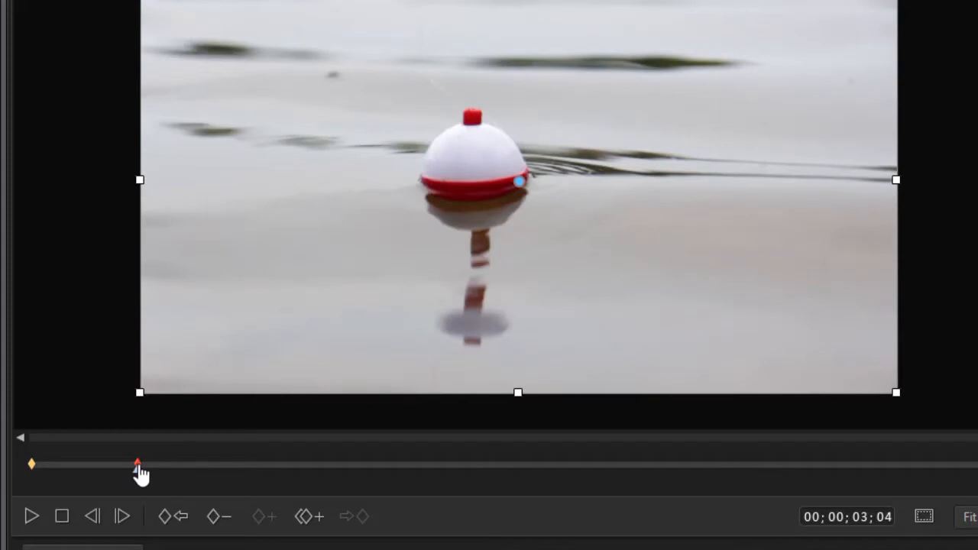
mouse_move(171, 477)
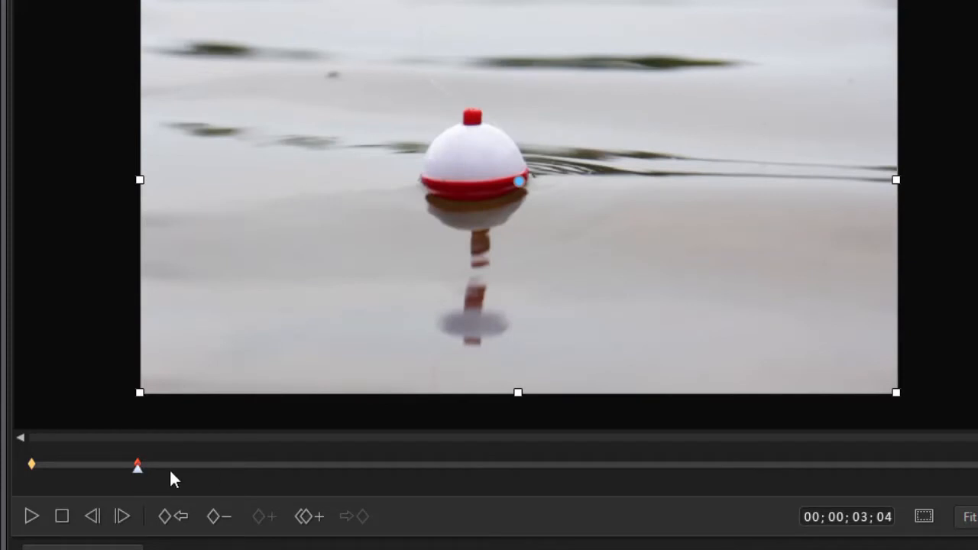
mouse_move(197, 475)
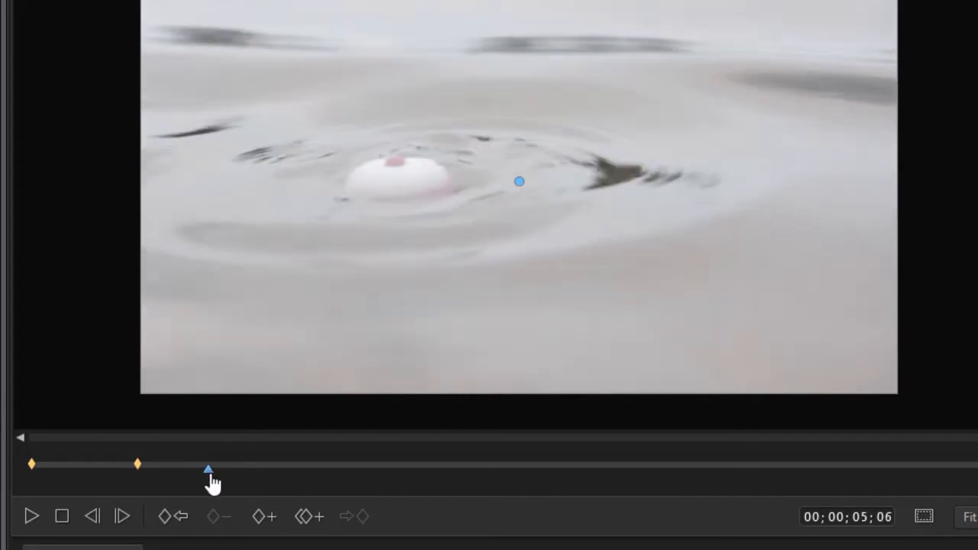
drag(208, 468, 201, 468)
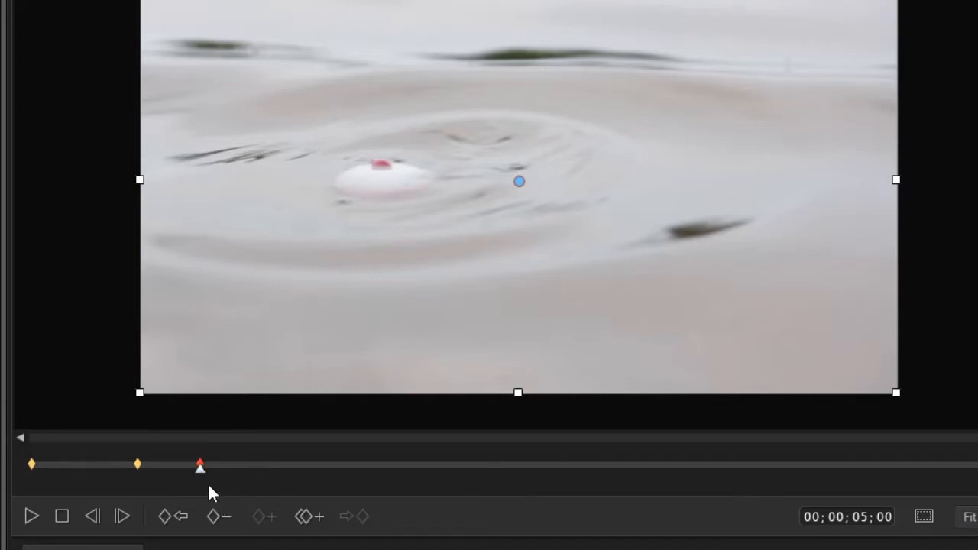
mouse_move(242, 493)
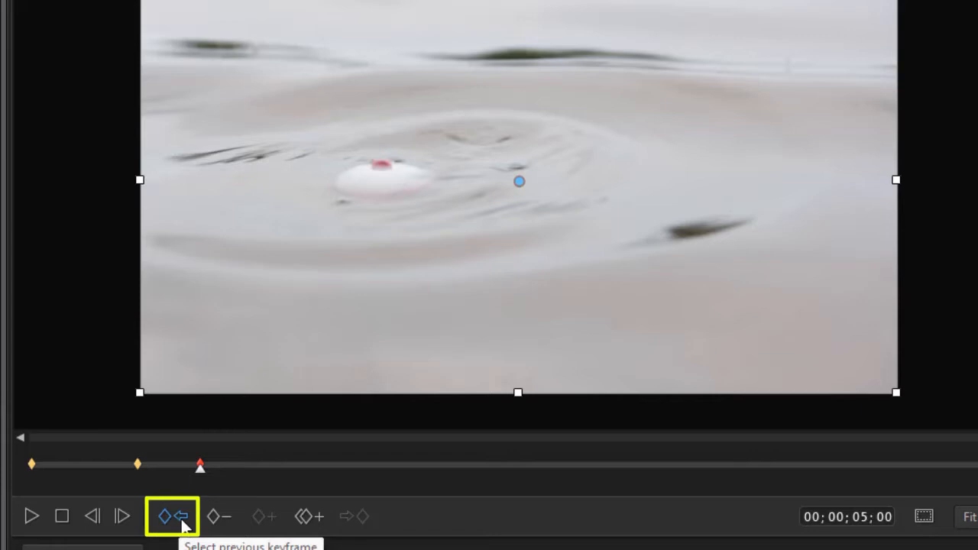
Step: Step through the start, 3;04 and 5;00 keyframes and settle on the 00;00;03;04 keyframe
click(171, 517)
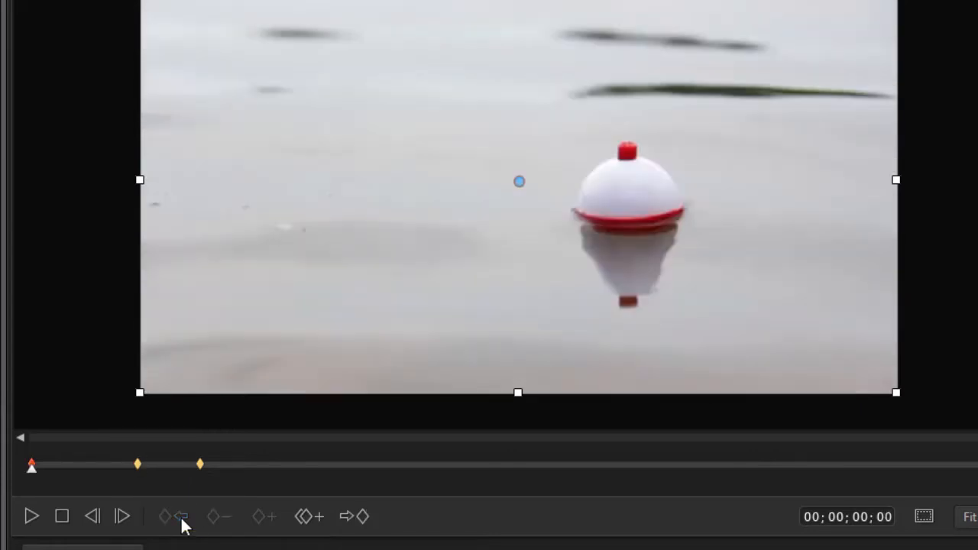
click(358, 517)
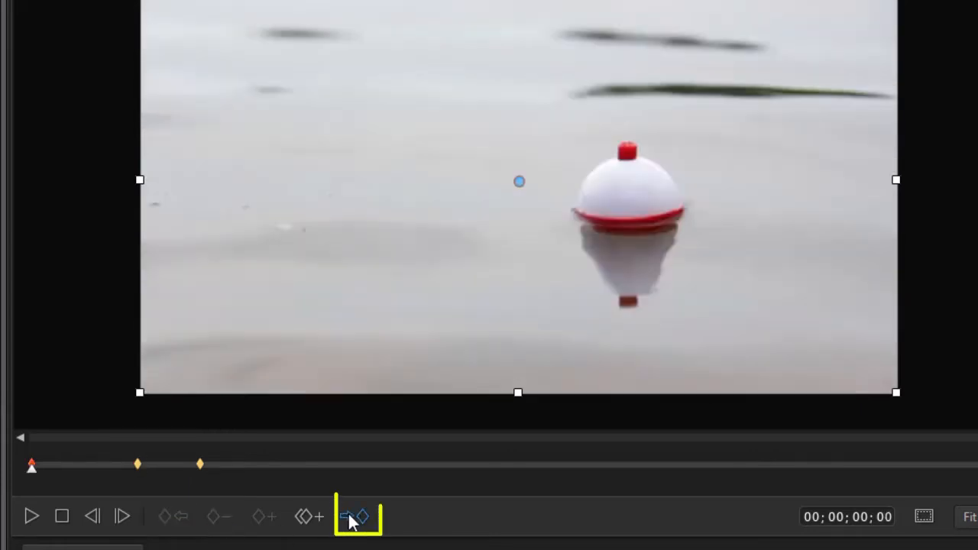
click(352, 517)
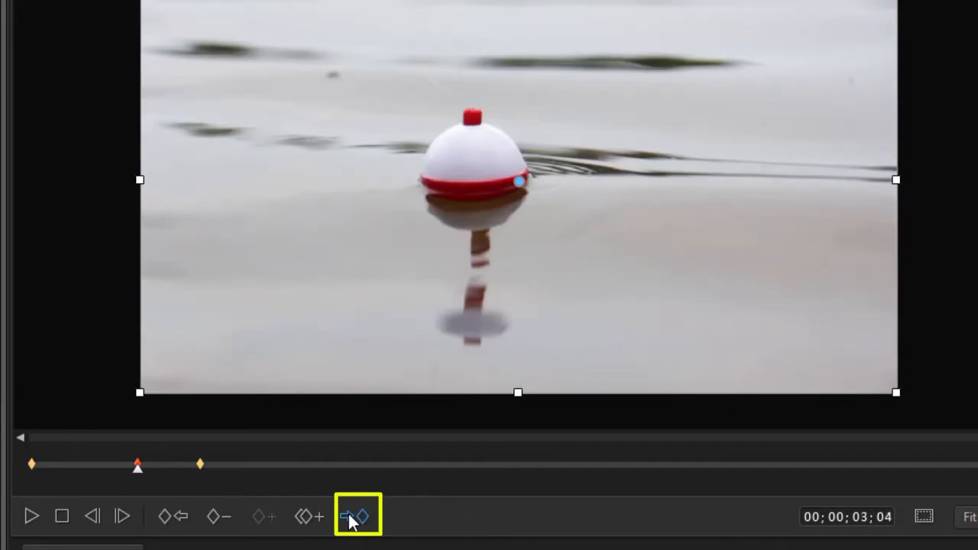
click(345, 516)
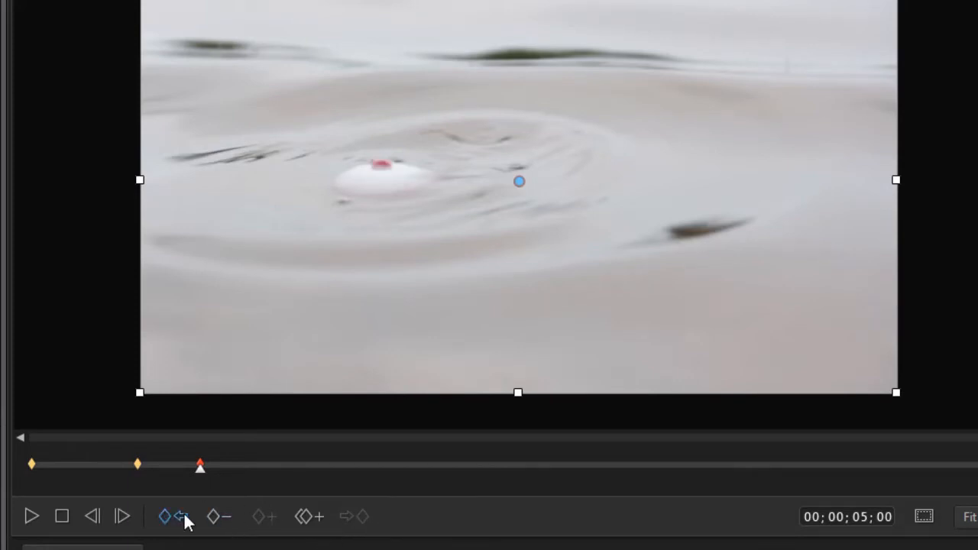
click(175, 517)
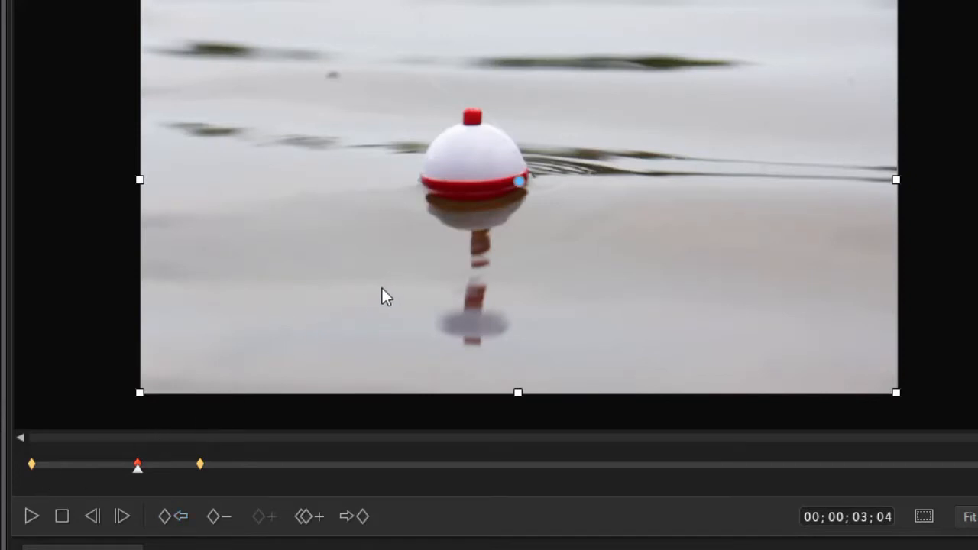
mouse_move(298, 460)
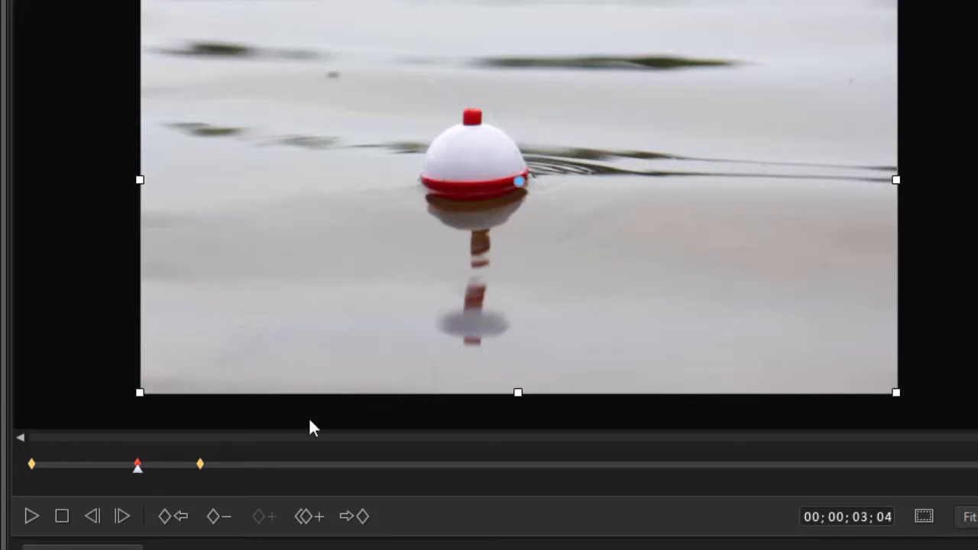
mouse_move(895, 397)
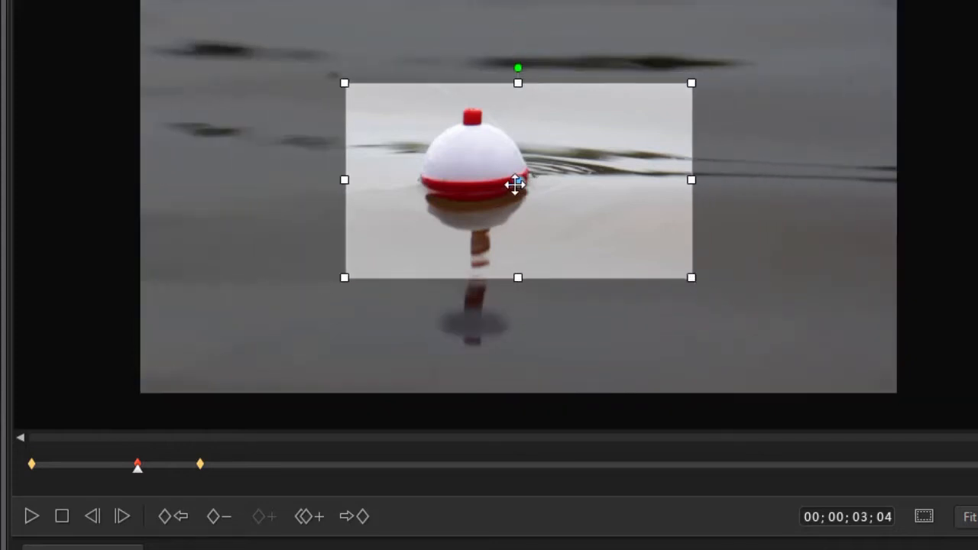
Step: Shrink the crop tightly around the bobber at 03;04 and preview the push-in
drag(518, 180, 477, 167)
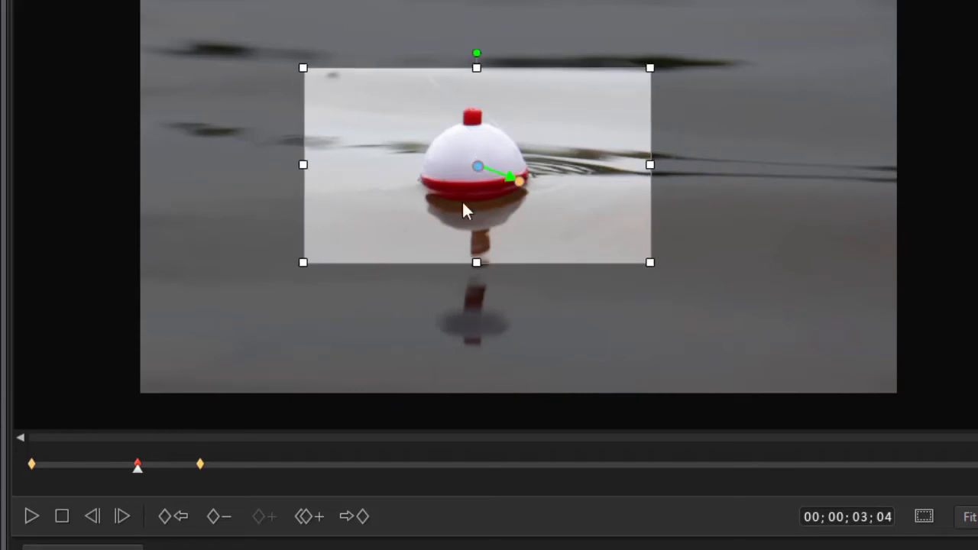
mouse_move(491, 316)
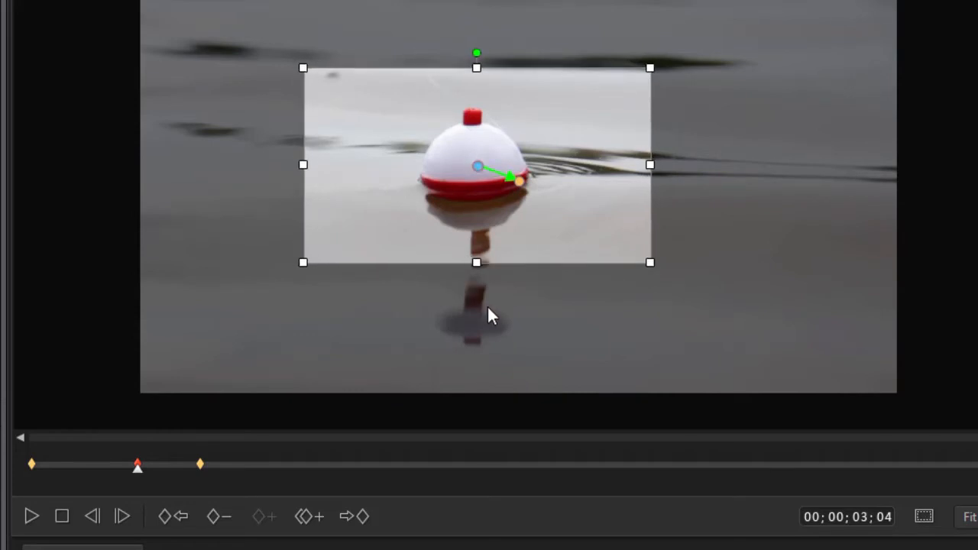
mouse_move(477, 162)
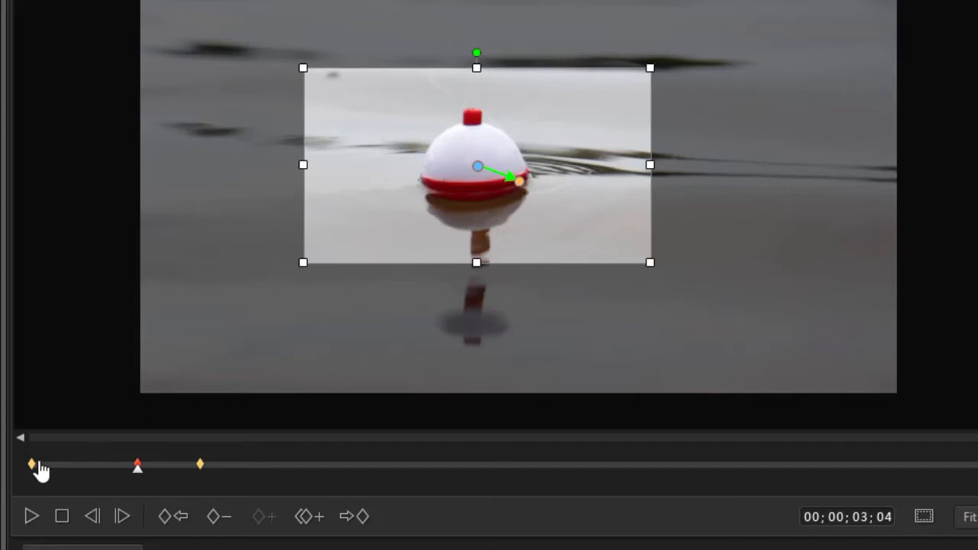
mouse_move(416, 467)
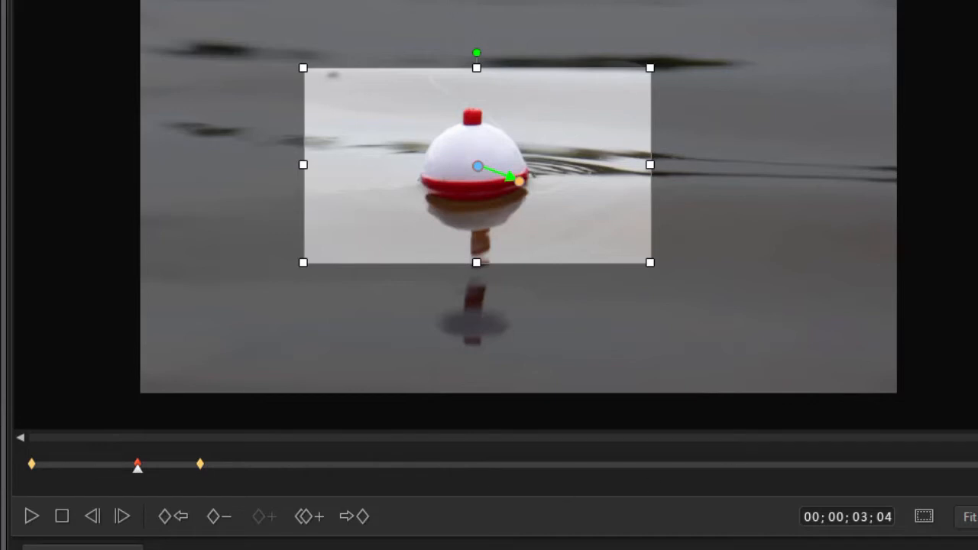
mouse_move(581, 241)
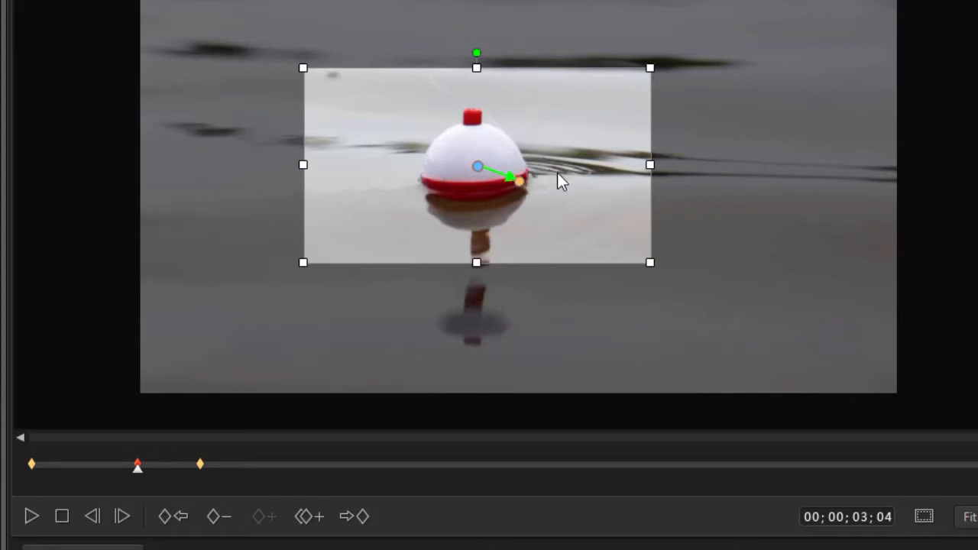
mouse_move(315, 373)
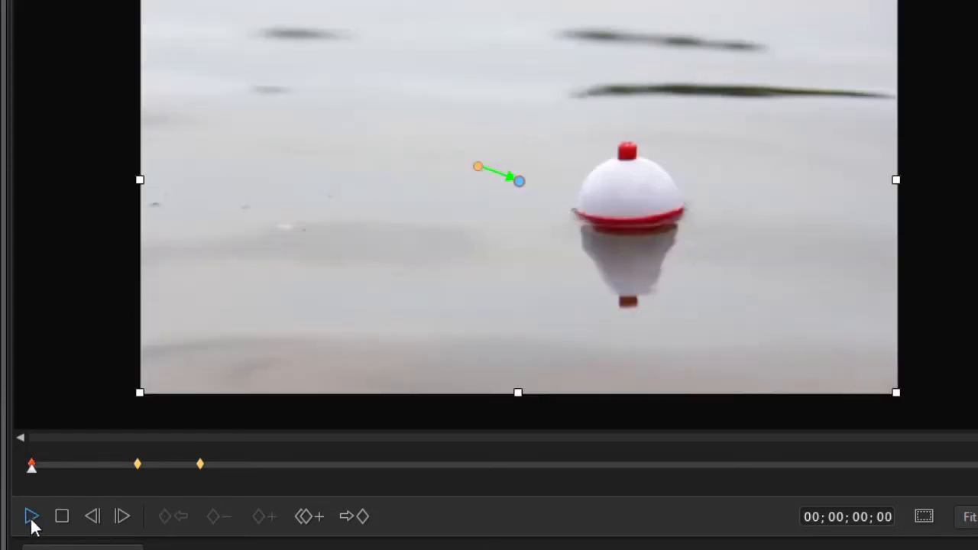
click(32, 517)
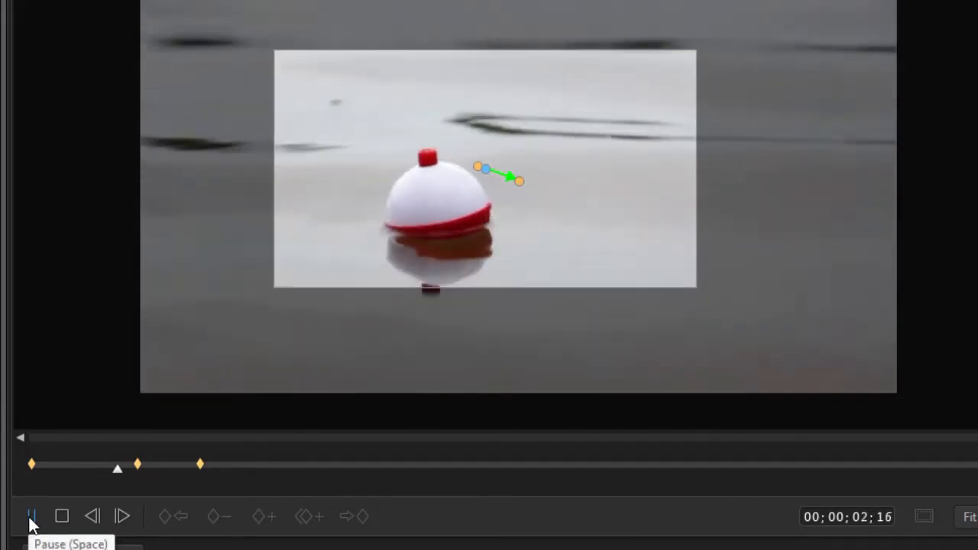
click(32, 516)
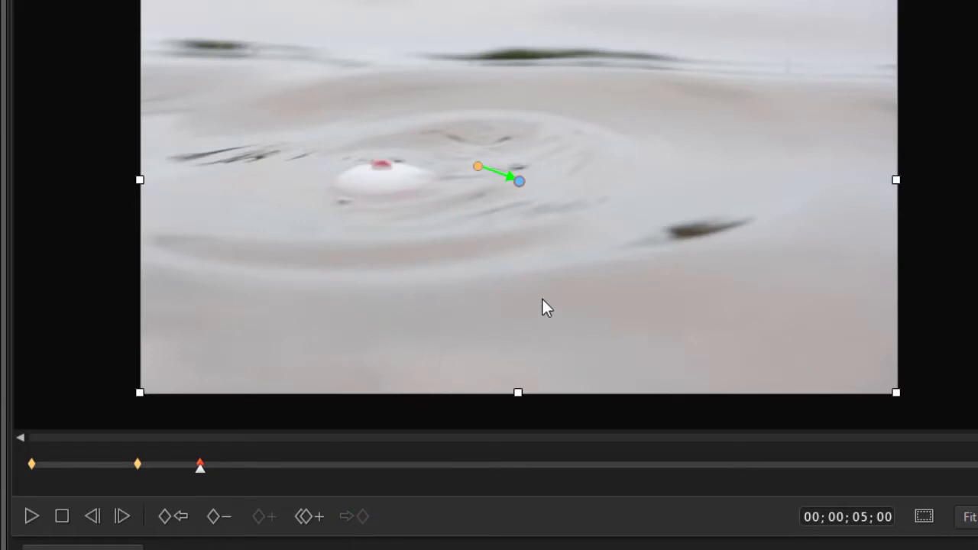
mouse_move(242, 477)
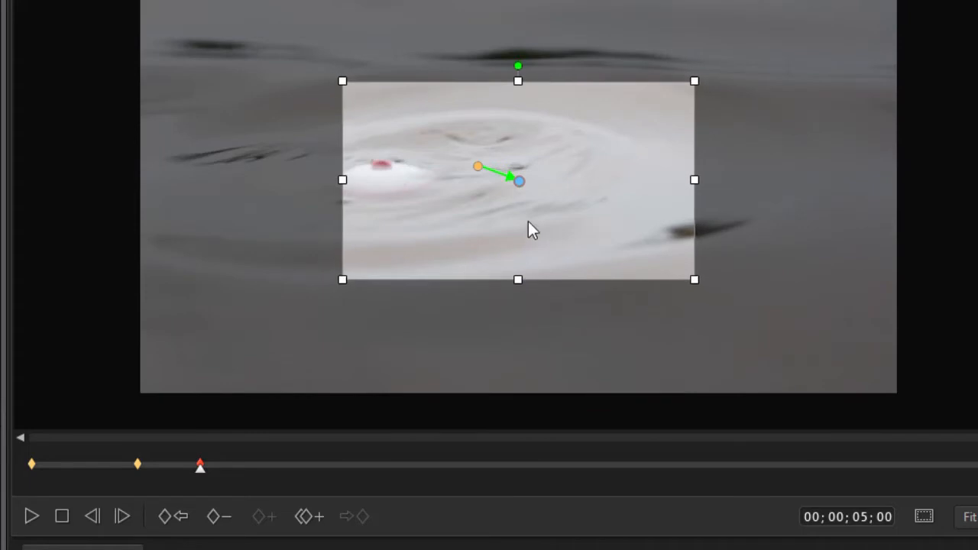
Step: Shrink the crop at the 05;00 keyframe to frame the ripples where the bobber went under
drag(518, 181, 398, 180)
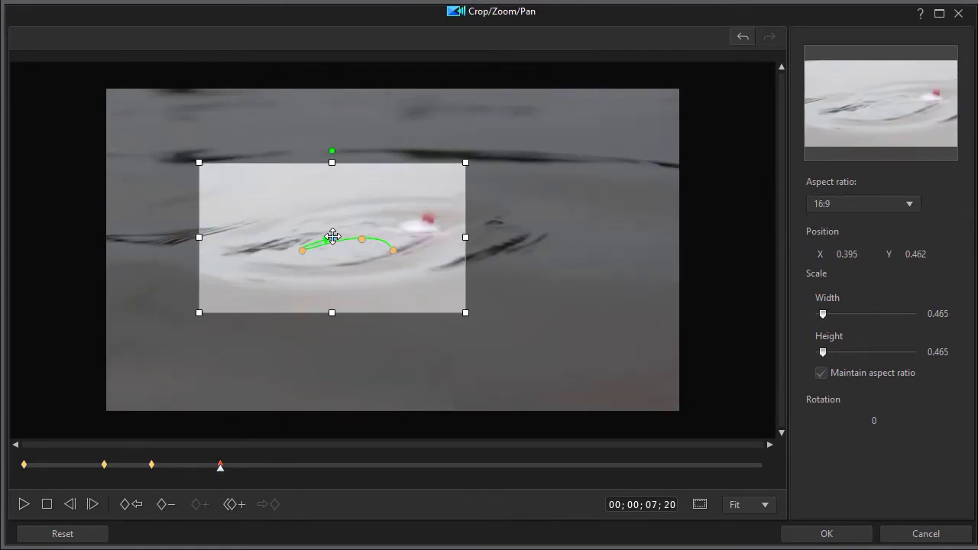
Step: Shift the crop over the resurfaced bobber at 0.544 scale and preview the tracking past 00;00;16;13
drag(331, 237, 382, 229)
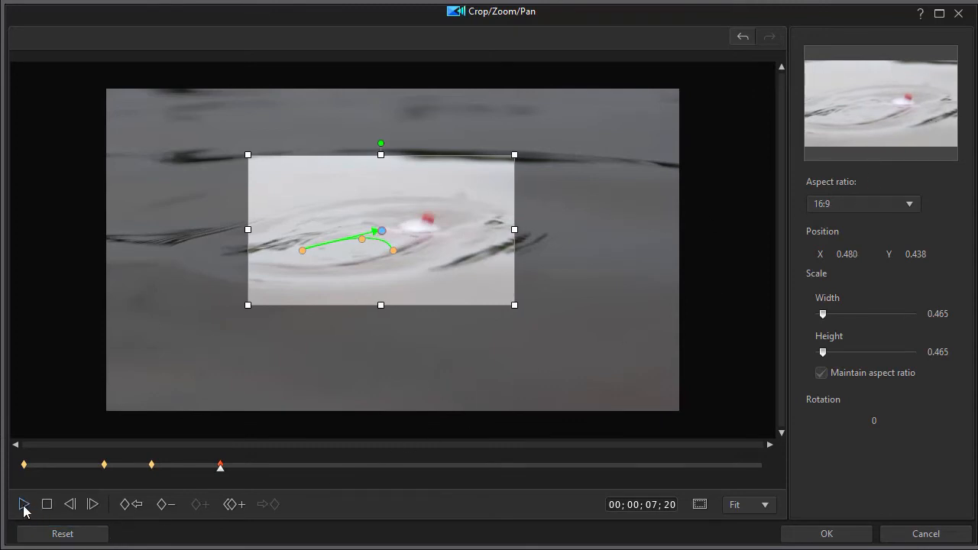
click(25, 505)
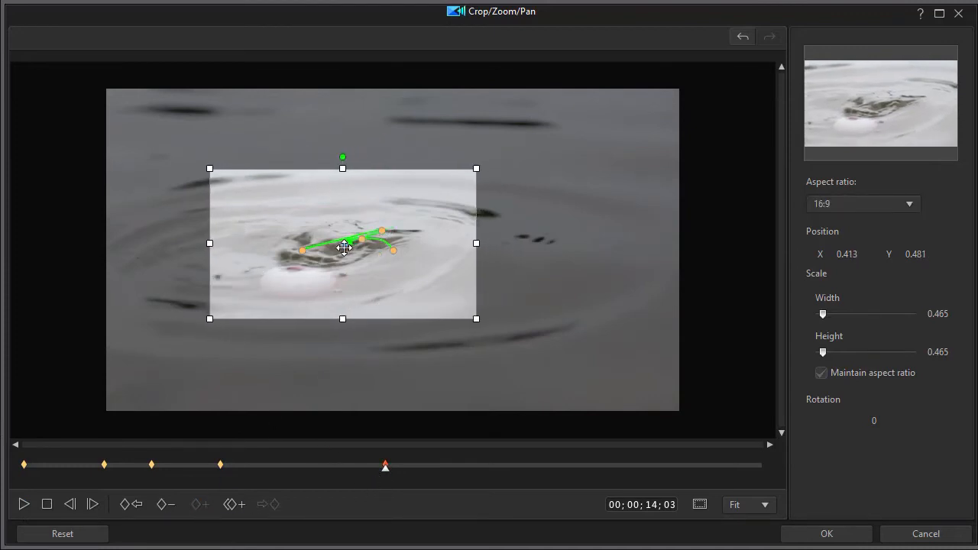
drag(343, 243, 343, 247)
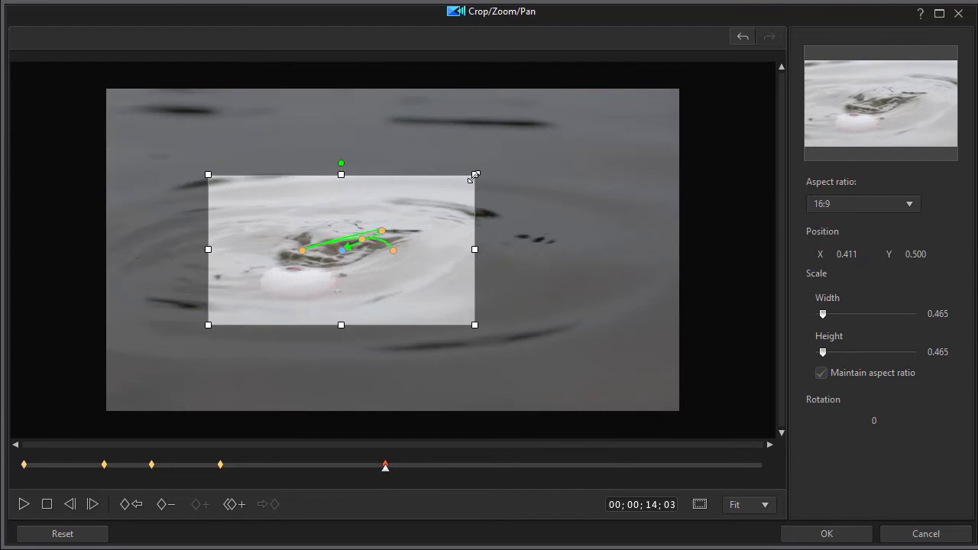
drag(474, 175, 497, 162)
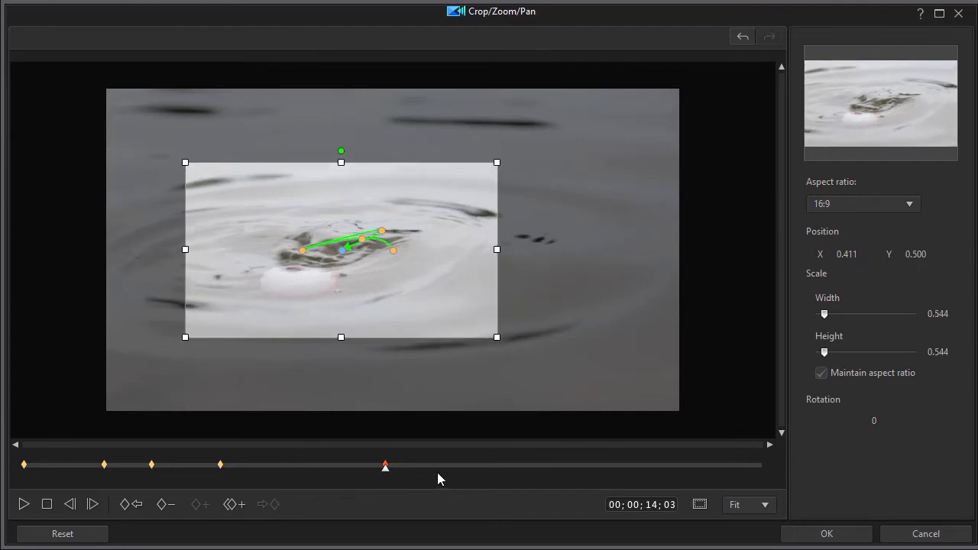
click(23, 504)
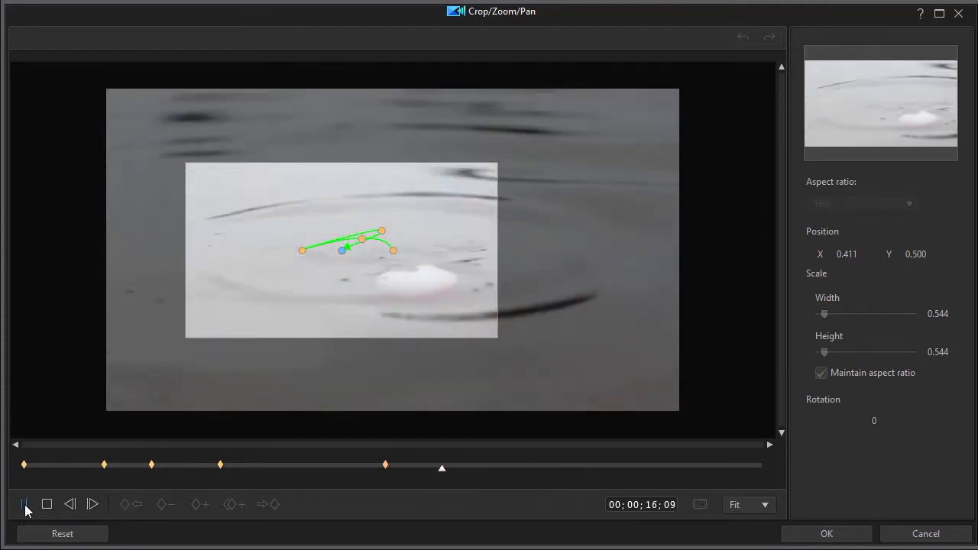
click(24, 504)
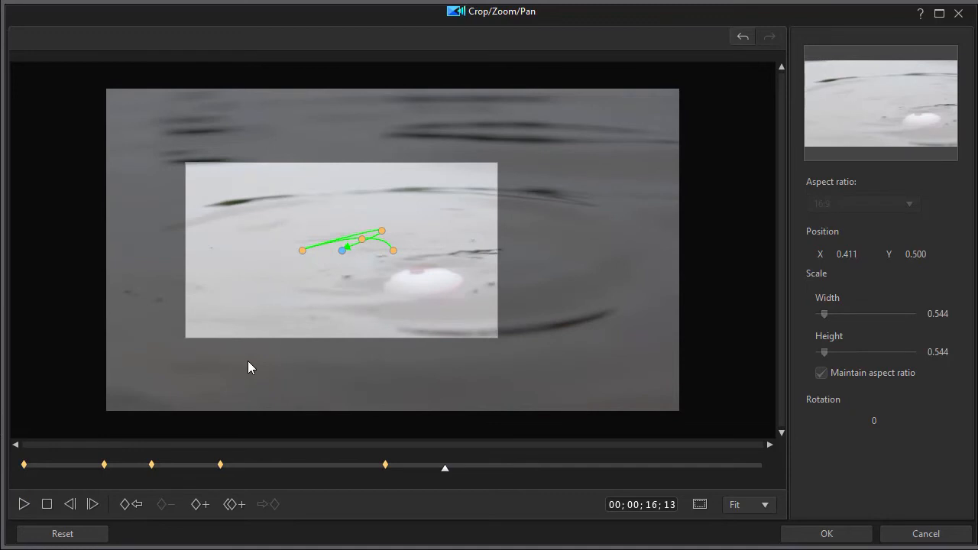
mouse_move(275, 346)
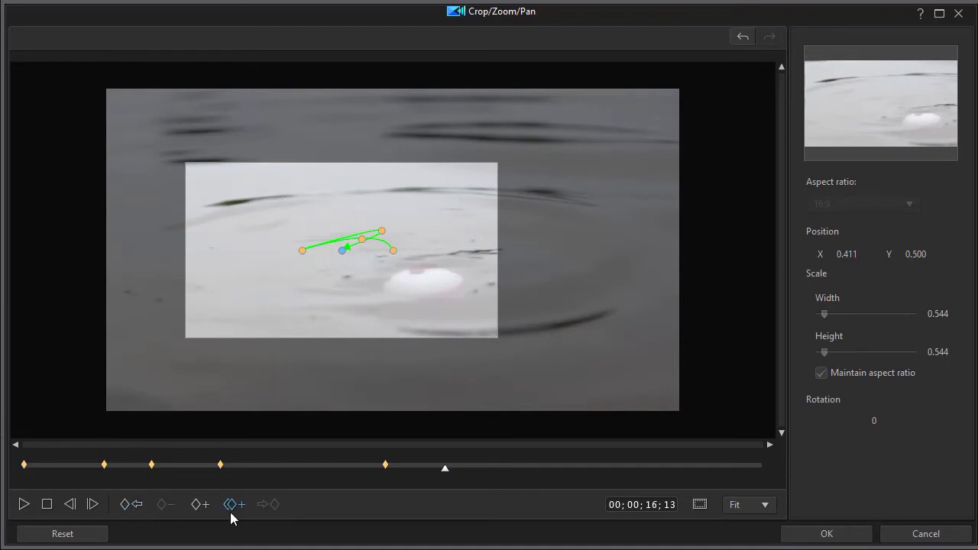
Step: Add a keyframe at 00;00;16;13 with the crop on the bobber and rotation 45°
click(235, 505)
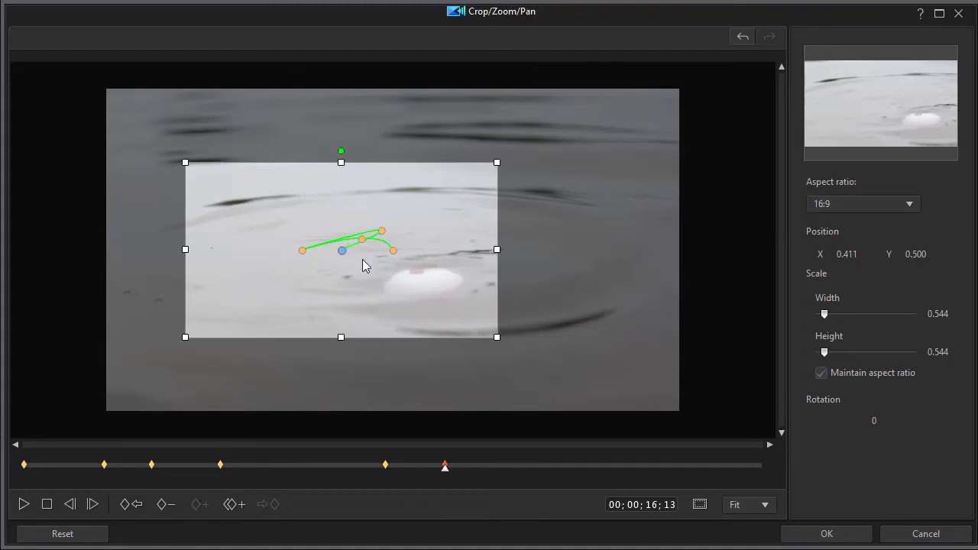
drag(342, 250, 382, 254)
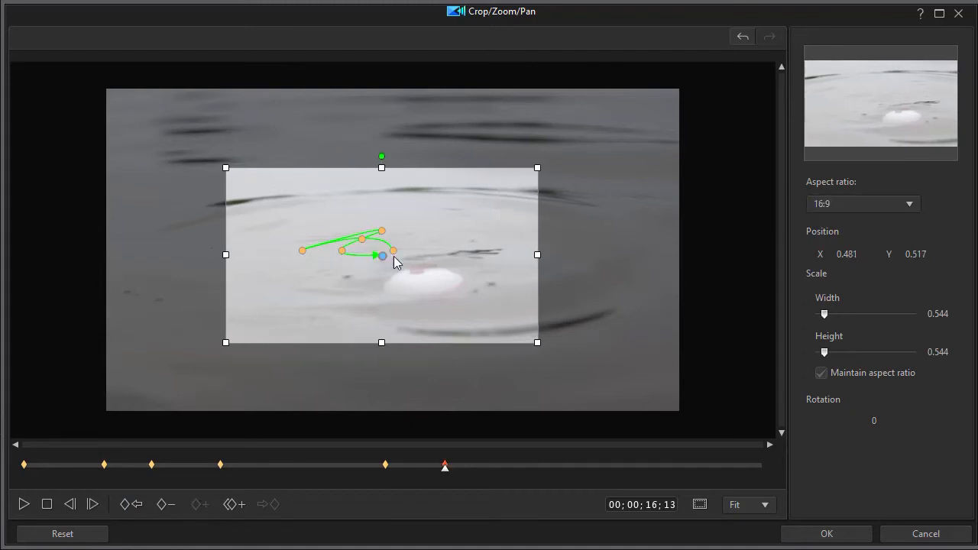
mouse_move(512, 377)
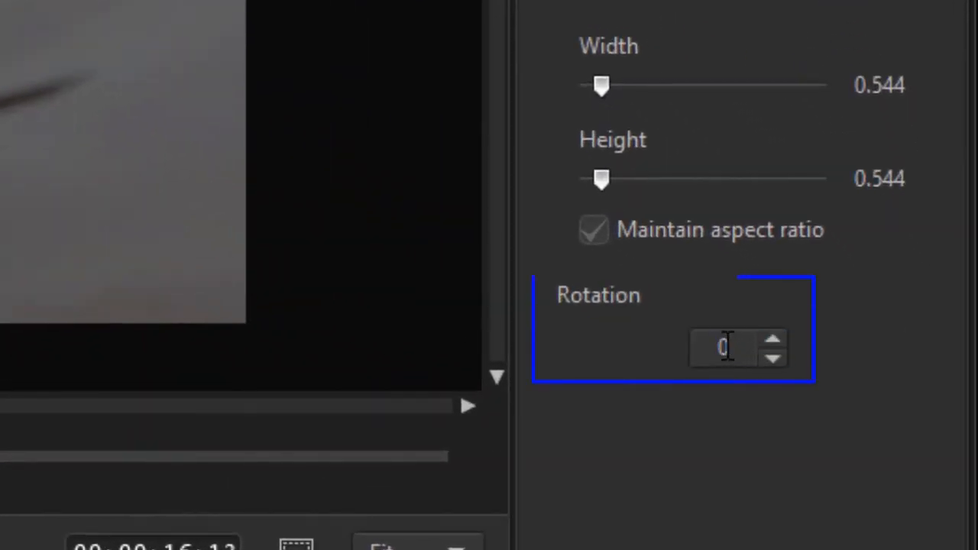
click(721, 349)
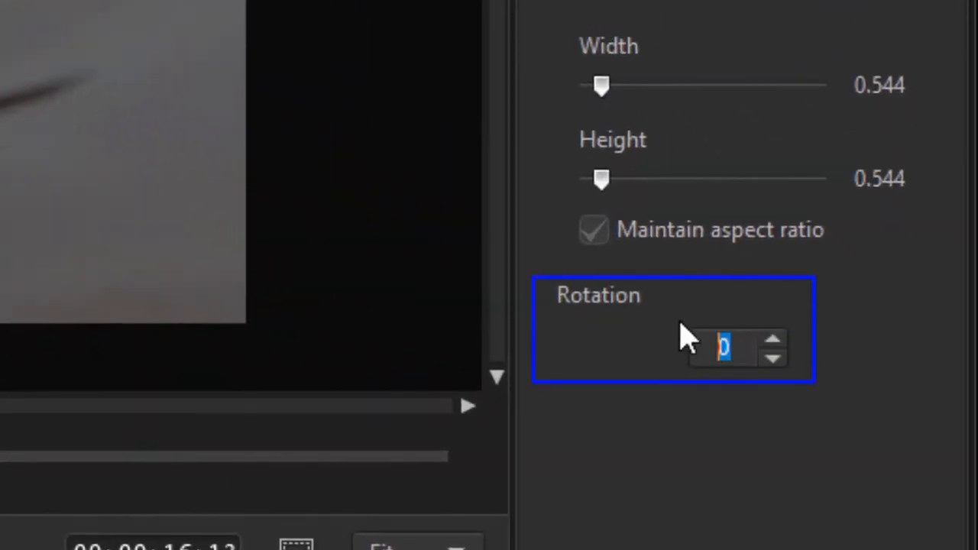
text(45)
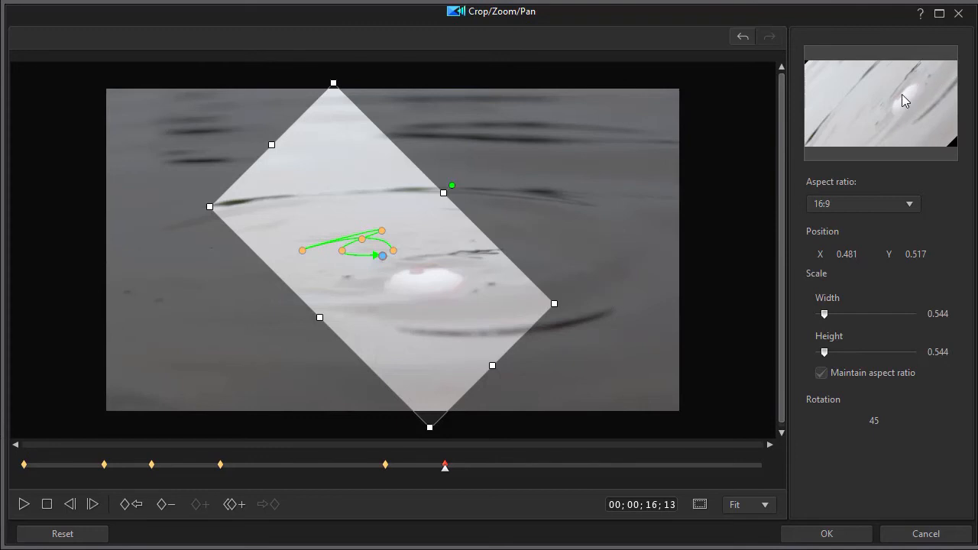
mouse_move(761, 70)
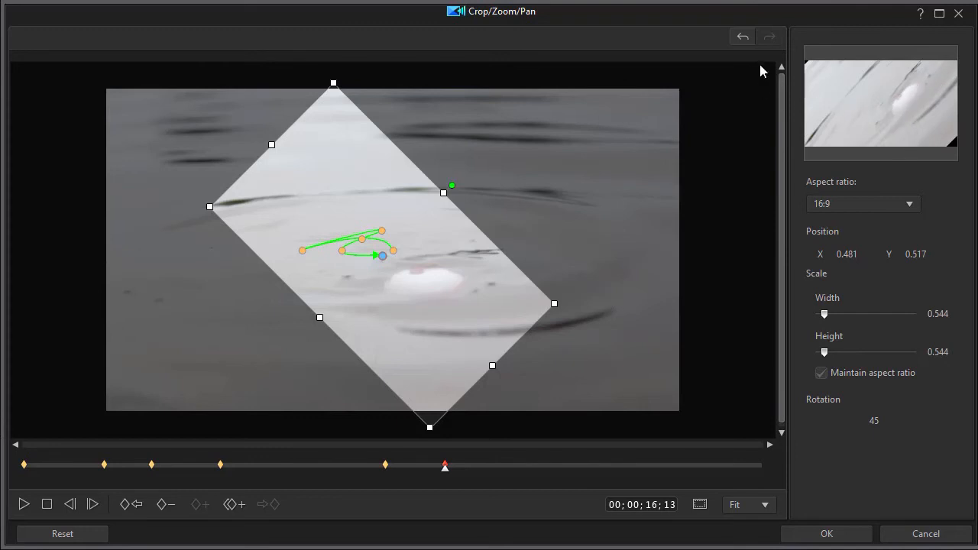
mouse_move(685, 275)
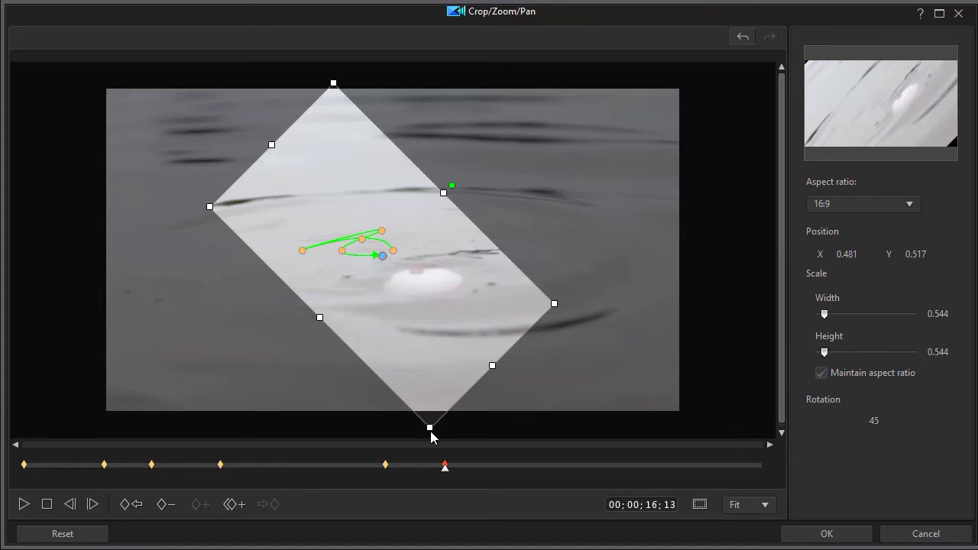
mouse_move(333, 84)
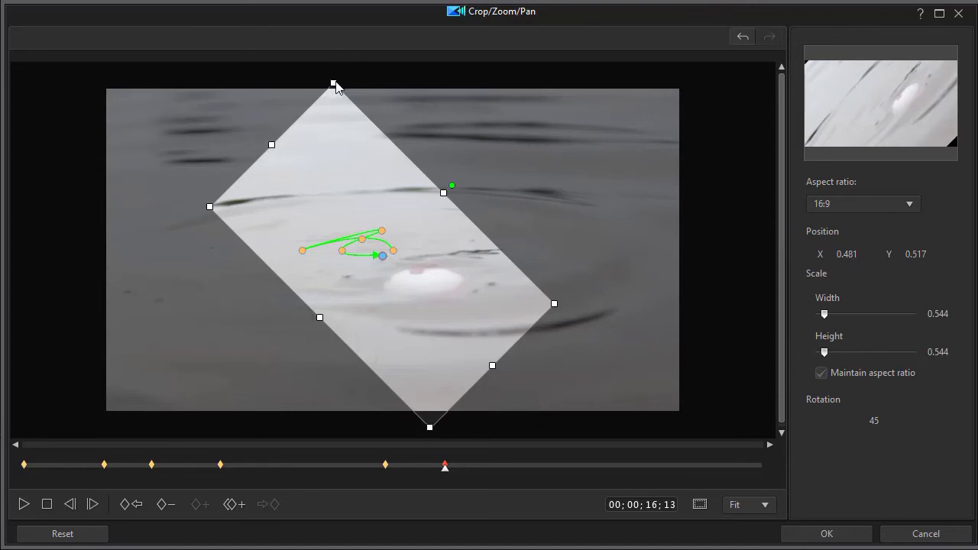
Step: Shrink the rotated 00;00;16;13 crop to about 0.526 scale around the bobber
drag(335, 84, 333, 85)
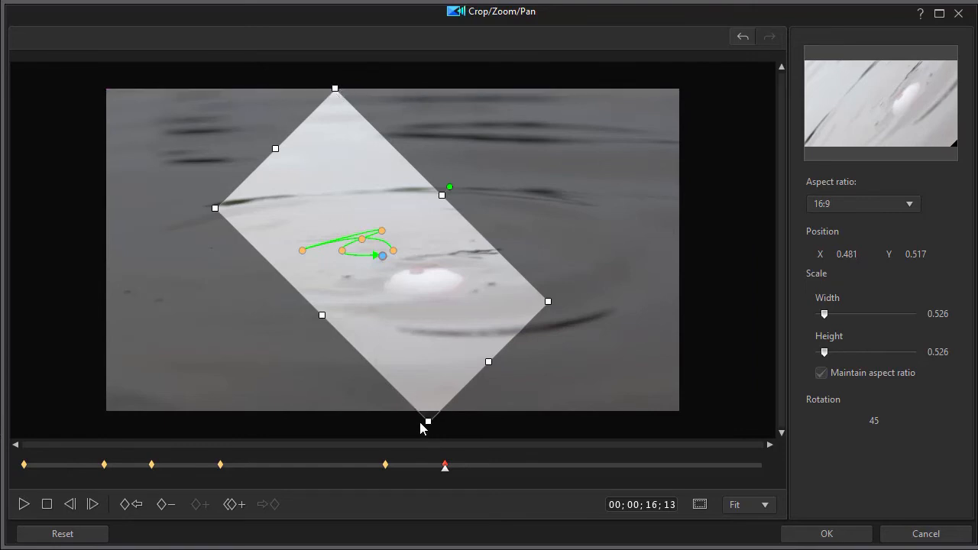
drag(428, 422, 425, 411)
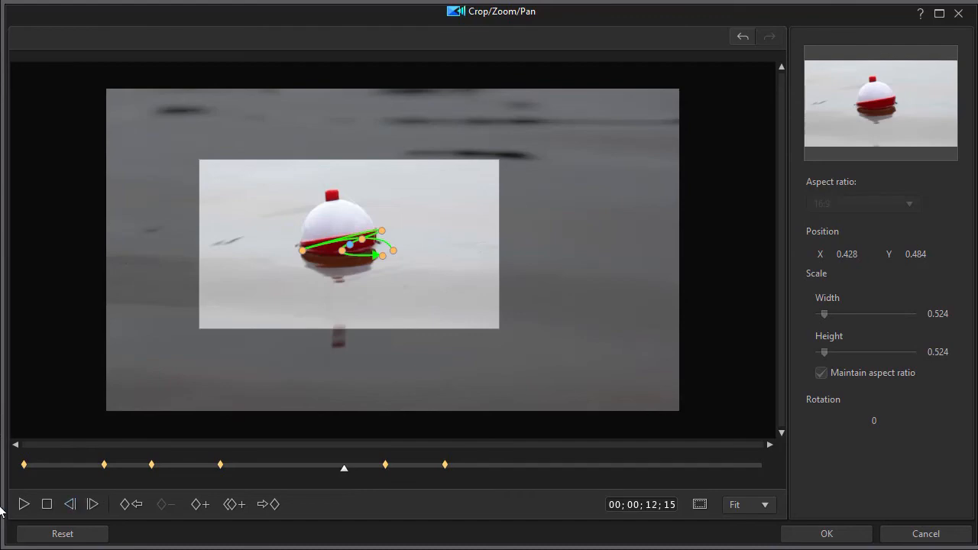
Step: Preview the zoom, then move the rotated frame at 16;13 to position 0.520, 0.500
click(23, 505)
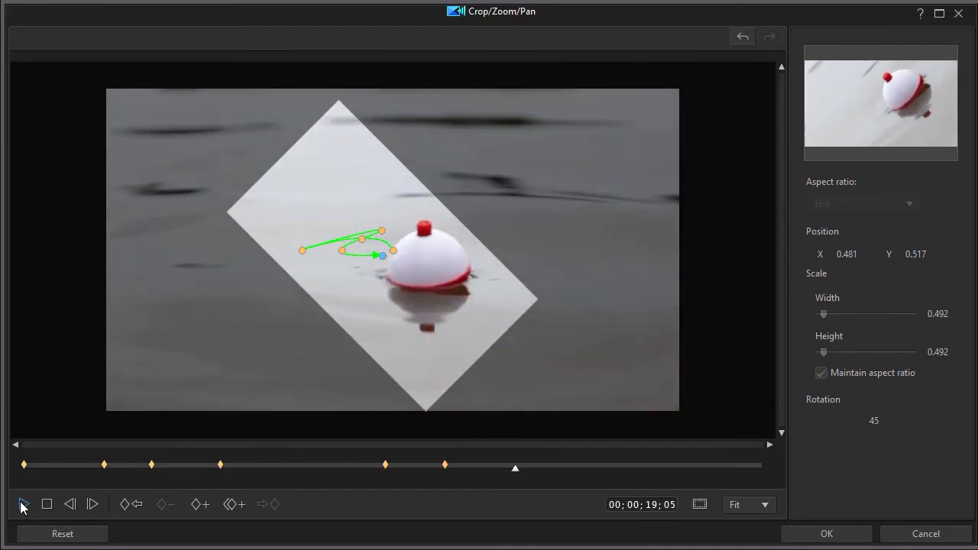
mouse_move(437, 467)
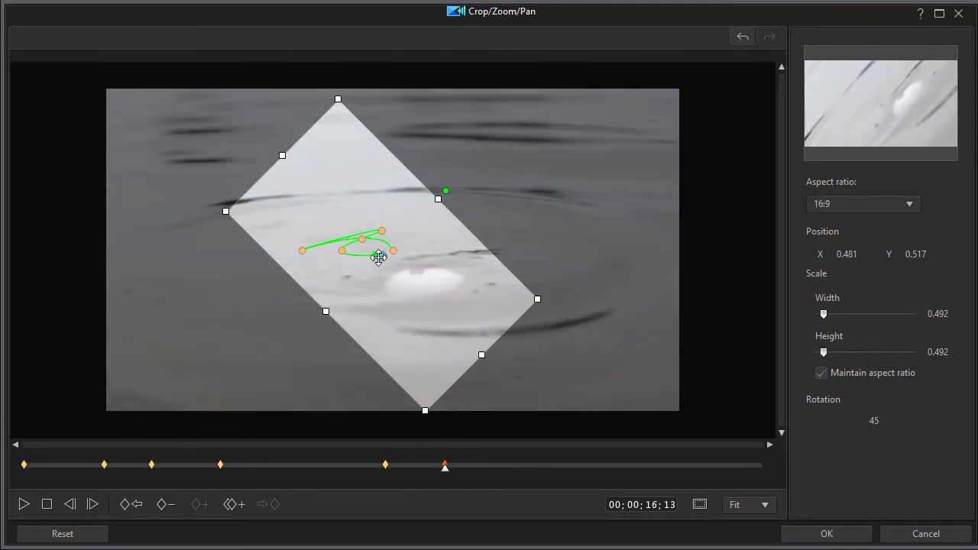
drag(376, 257, 407, 251)
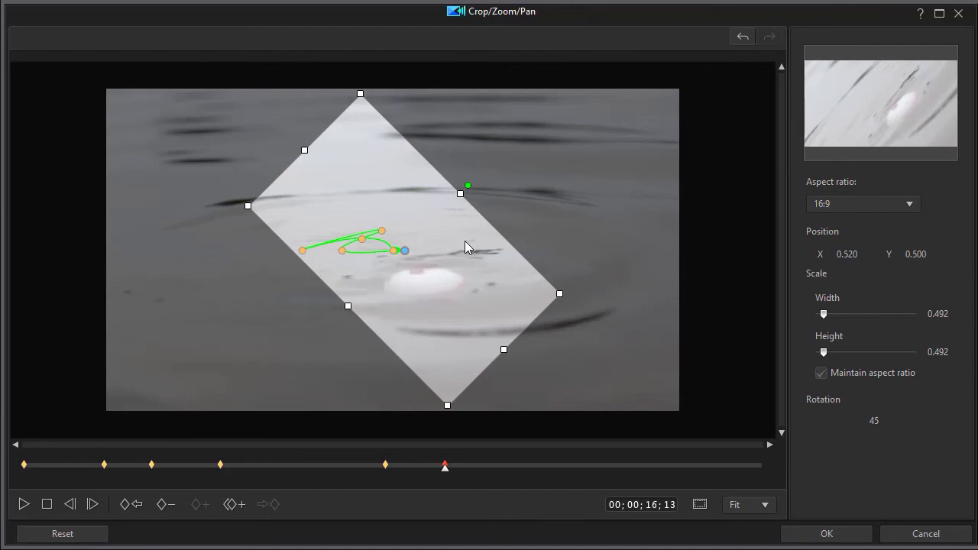
mouse_move(502, 223)
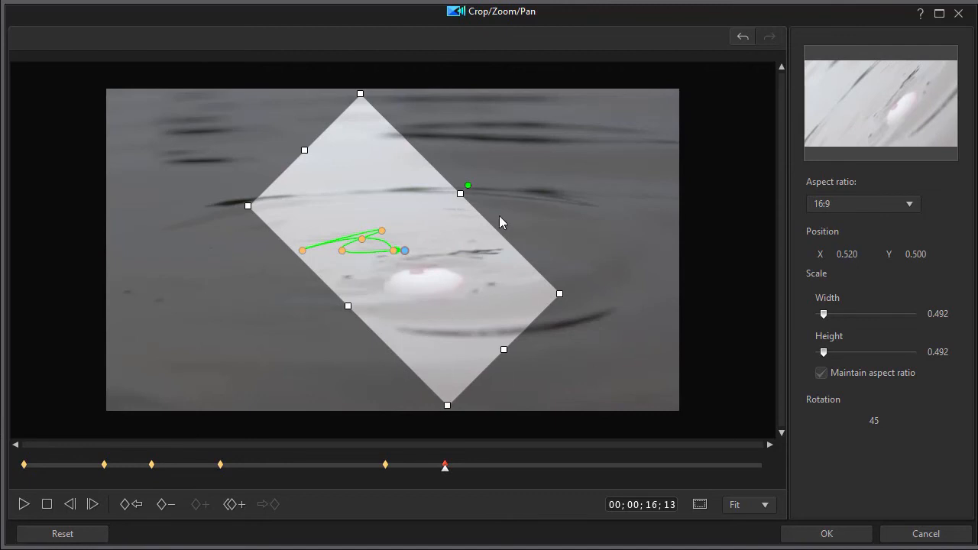
mouse_move(458, 390)
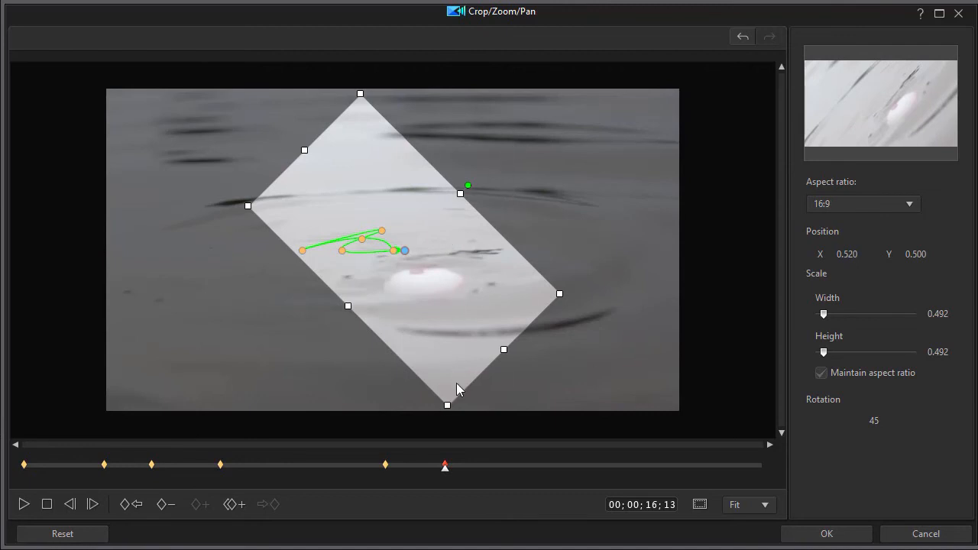
mouse_move(480, 467)
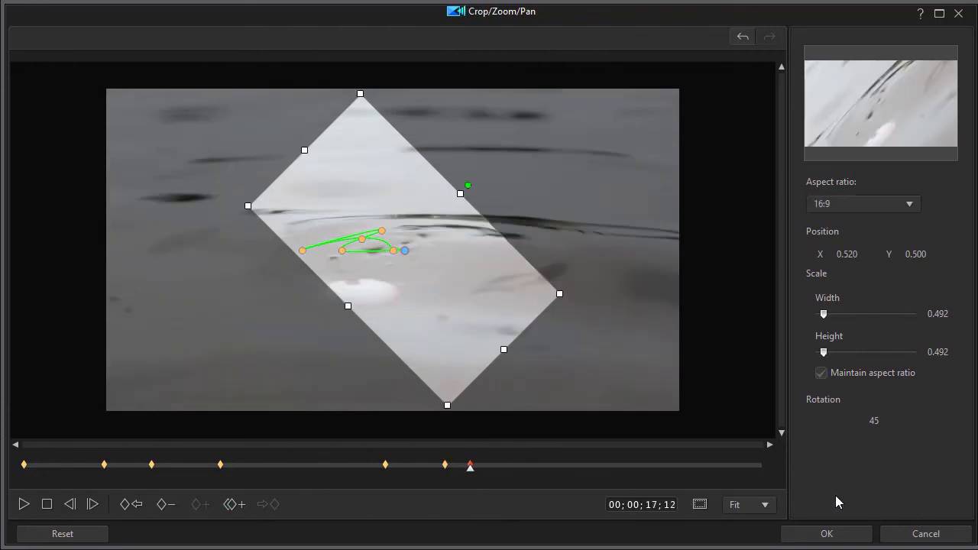
Step: Add a keyframe at 00;00;17;12 for the upright 0° frame
click(875, 420)
text(0)
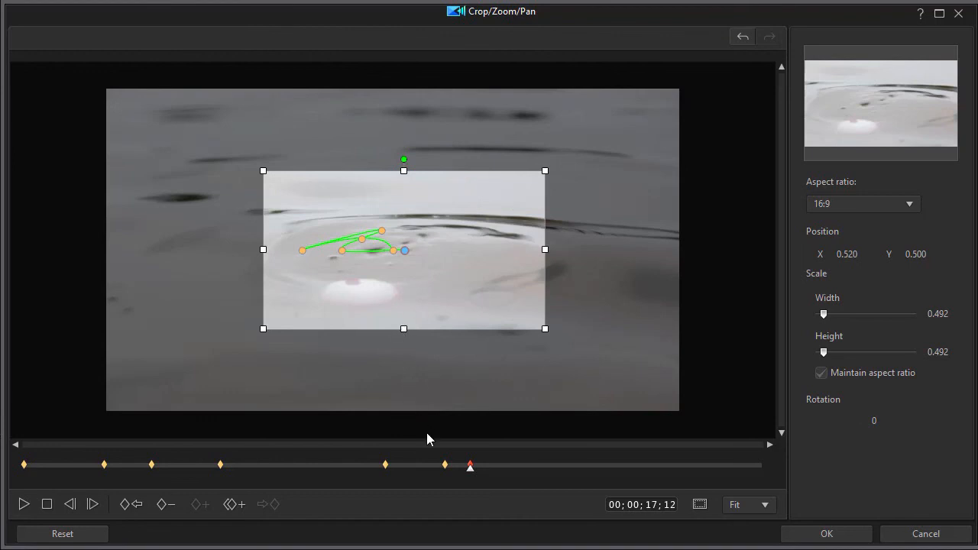
mouse_move(477, 475)
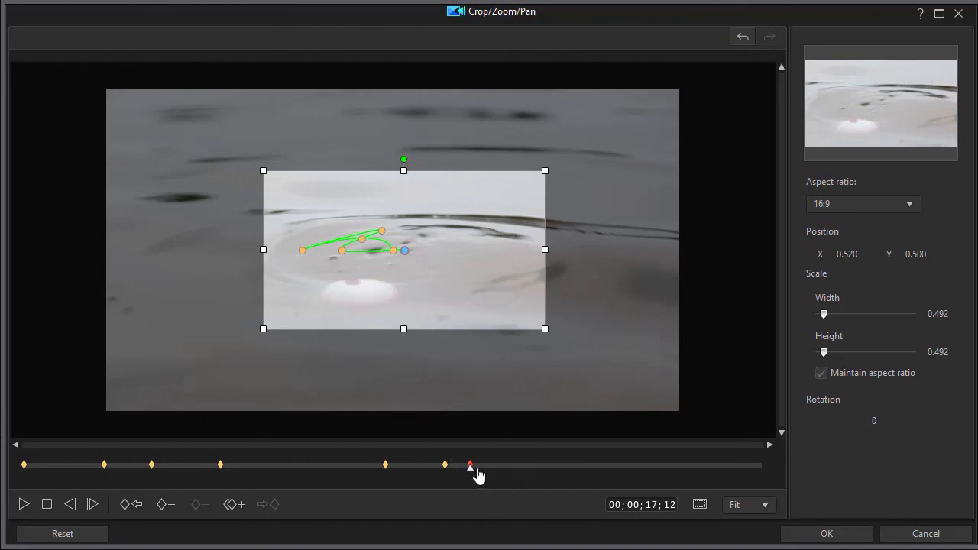
mouse_move(480, 471)
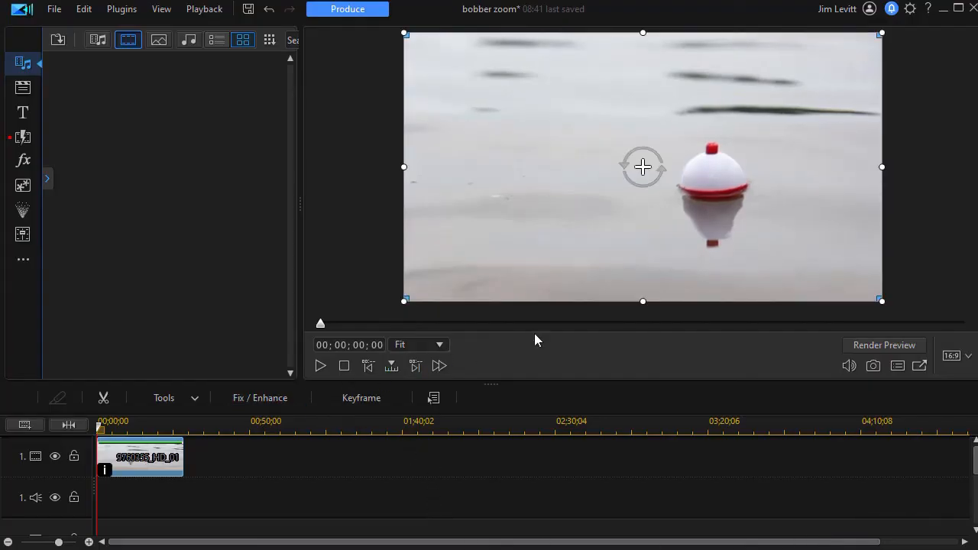
mouse_move(456, 410)
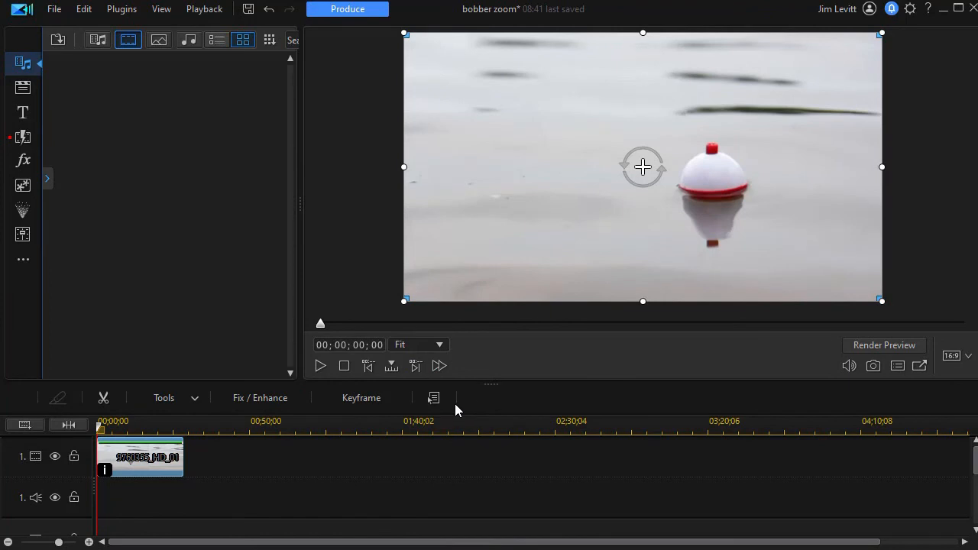
mouse_move(435, 398)
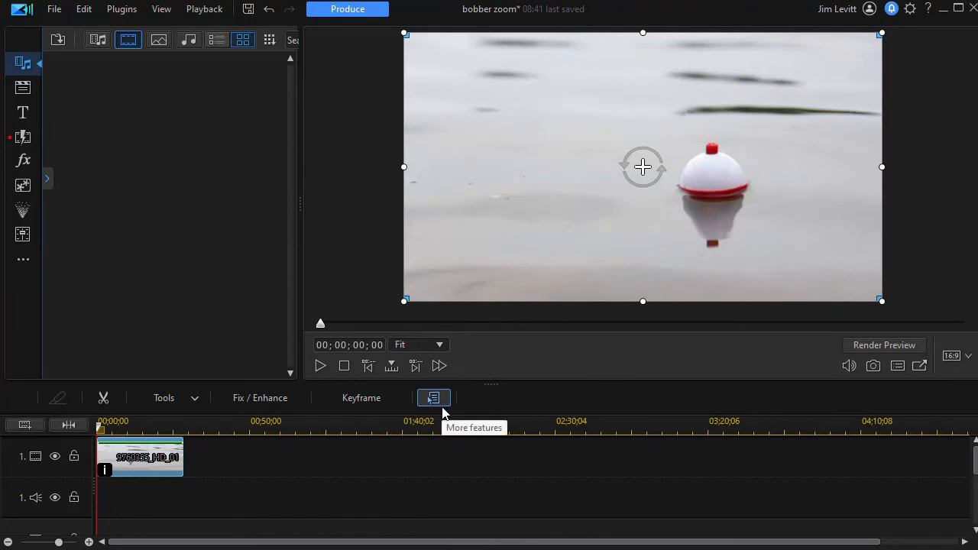